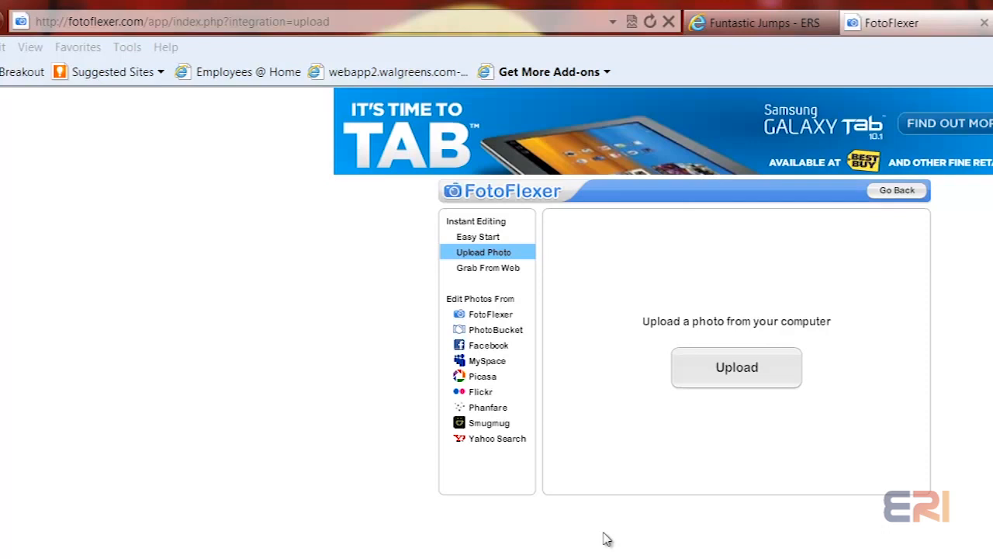
{"action": "mouse_move", "coordinate": [801, 449]}
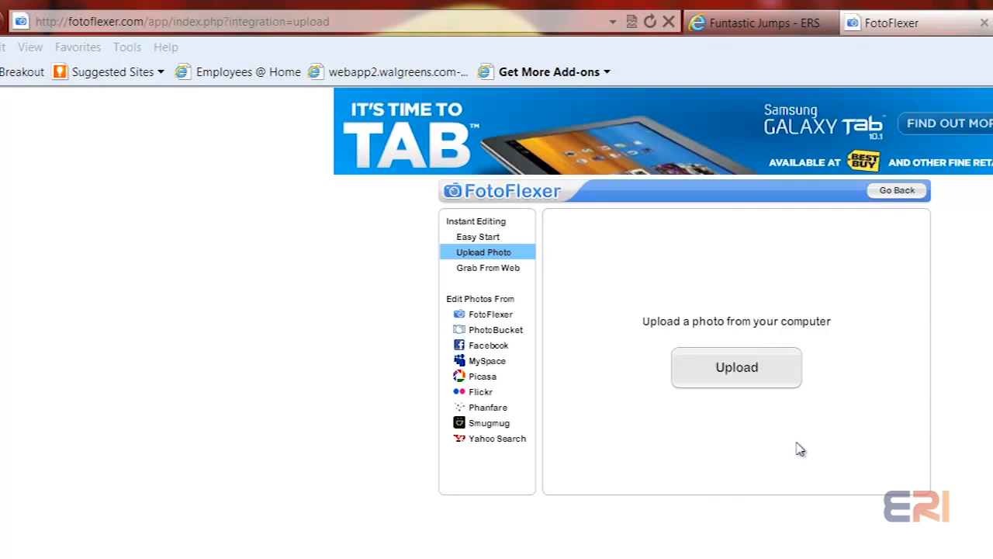
{"action": "mouse_move", "coordinate": [776, 417]}
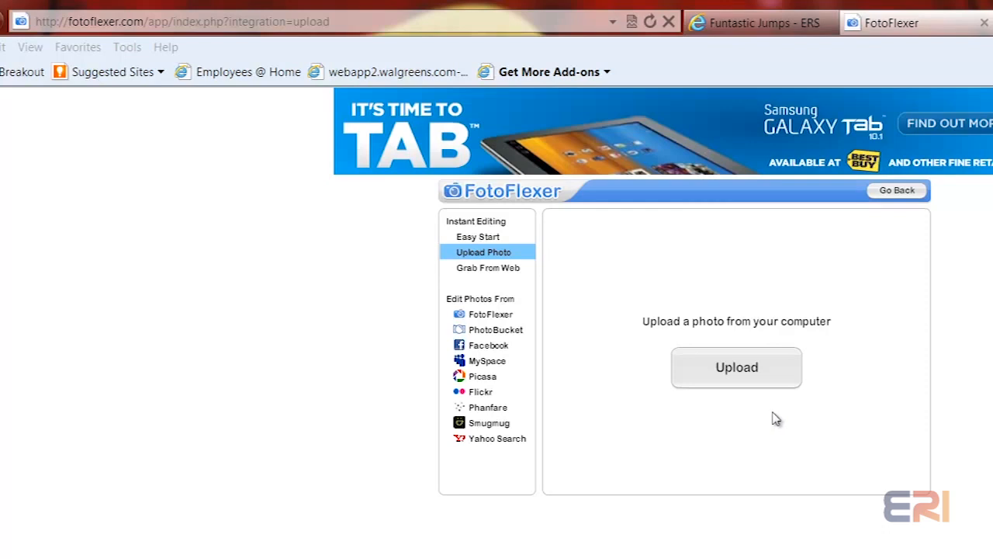
{"action": "mouse_move", "coordinate": [570, 464]}
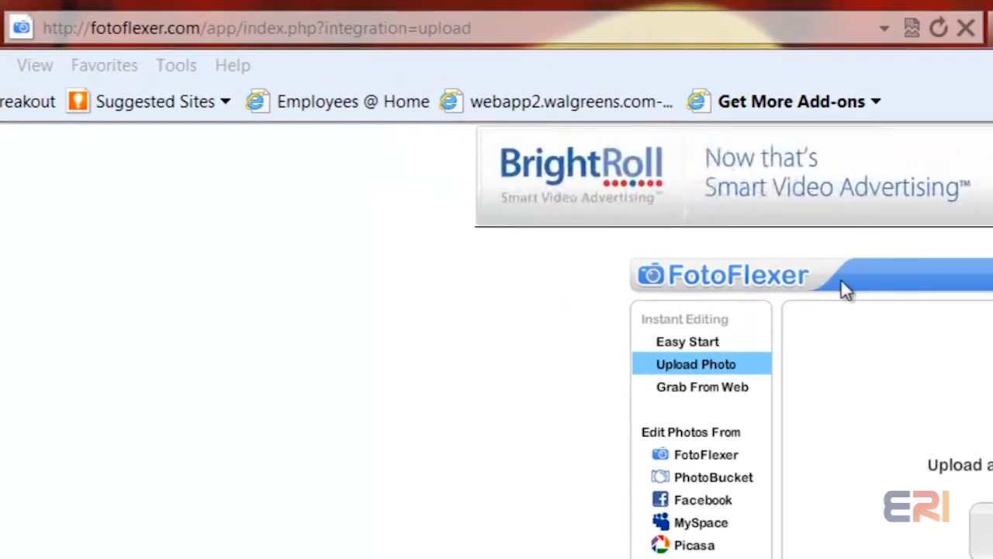
{"action": "mouse_move", "coordinate": [907, 292]}
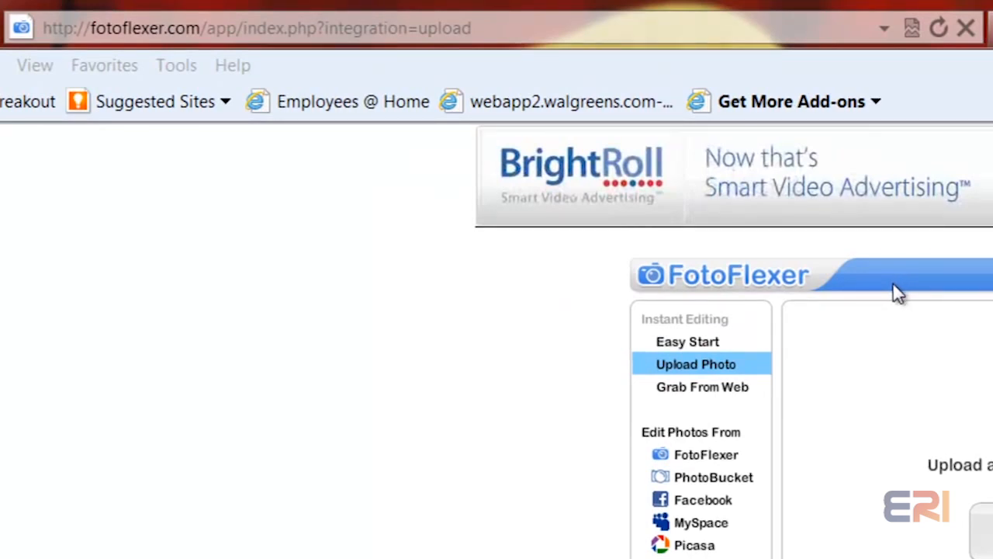
Step: Upload photo 100_0732 from Pictures > Funtastic Jumps into the FotoFlexer editor
{"action": "scroll", "scroll_direction": "down", "scroll_amount": 3}
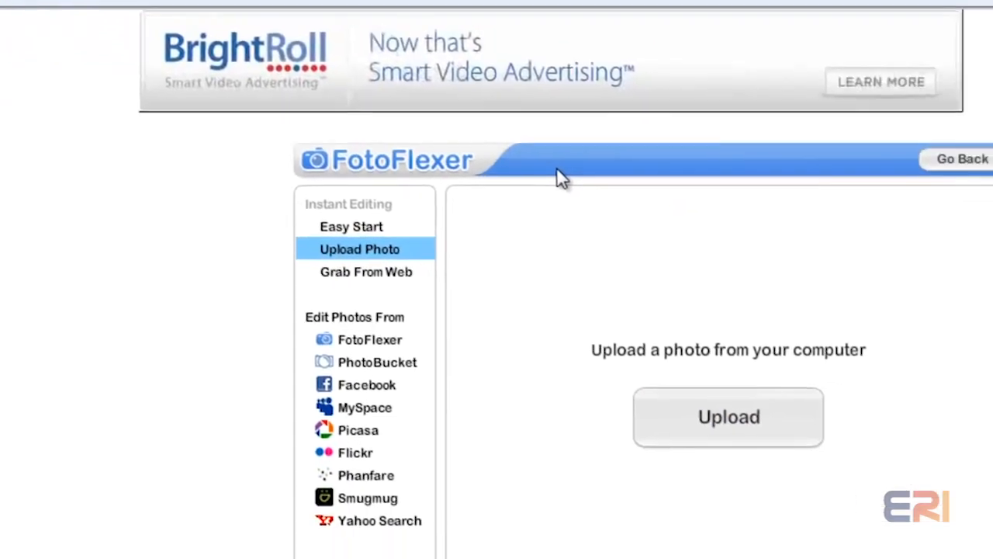
{"action": "left_click", "coordinate": [728, 417]}
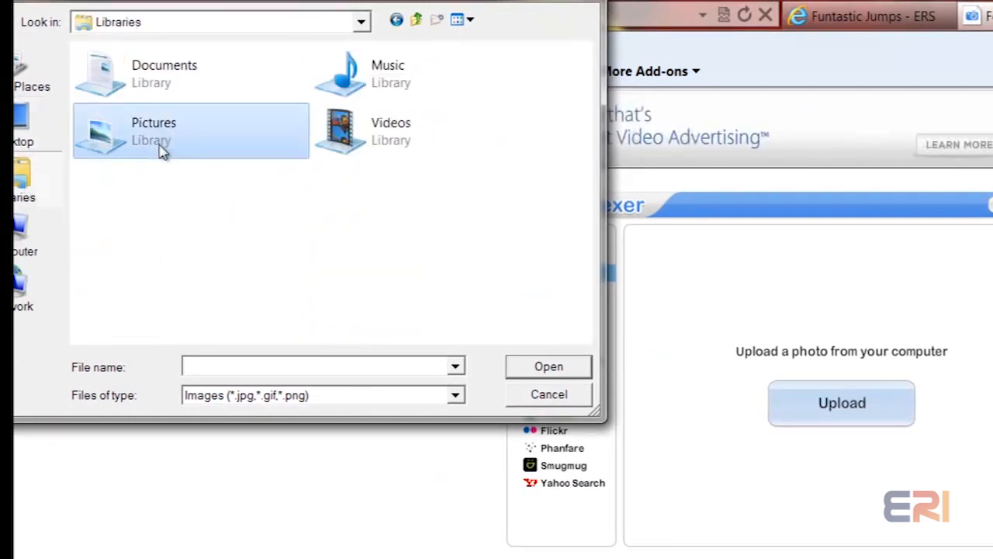
{"action": "double_click", "coordinate": [153, 131]}
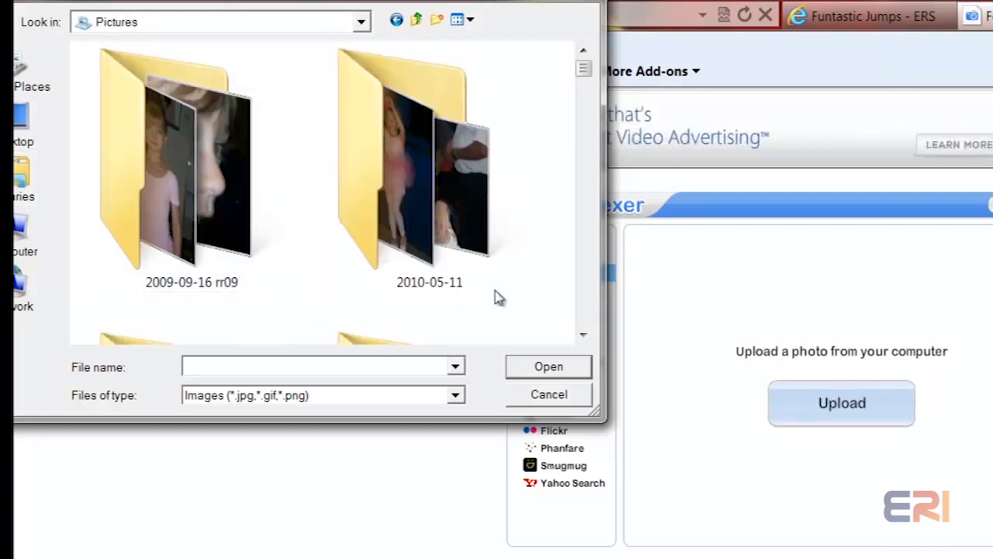
{"action": "left_click", "coordinate": [458, 19]}
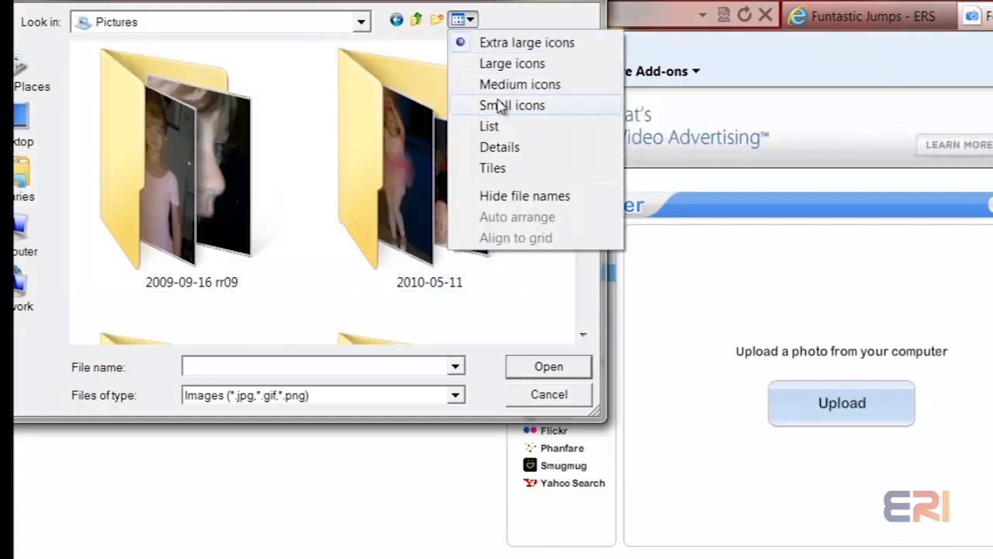
{"action": "left_click", "coordinate": [512, 105]}
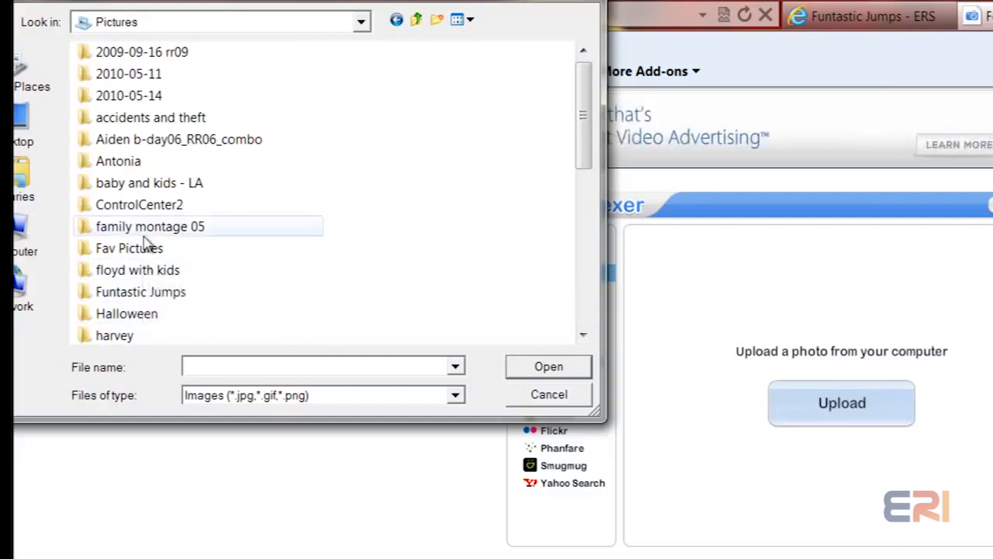
{"action": "left_click", "coordinate": [140, 291]}
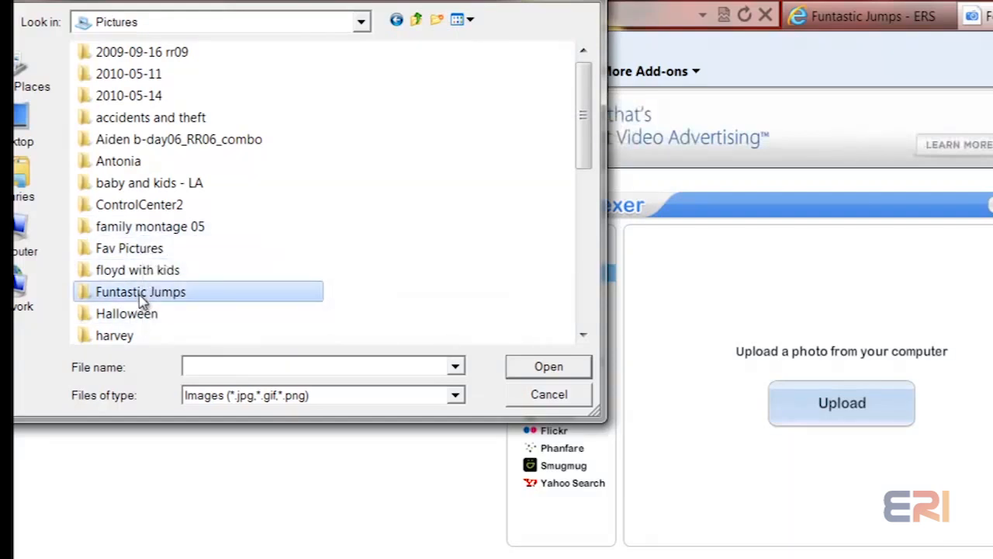
{"action": "double_click", "coordinate": [140, 291]}
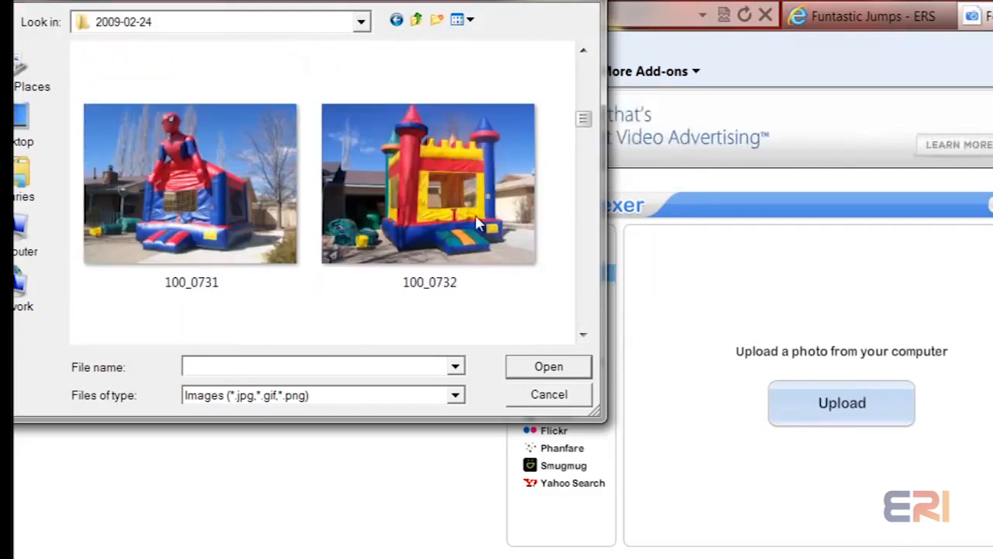
{"action": "left_click", "coordinate": [429, 184]}
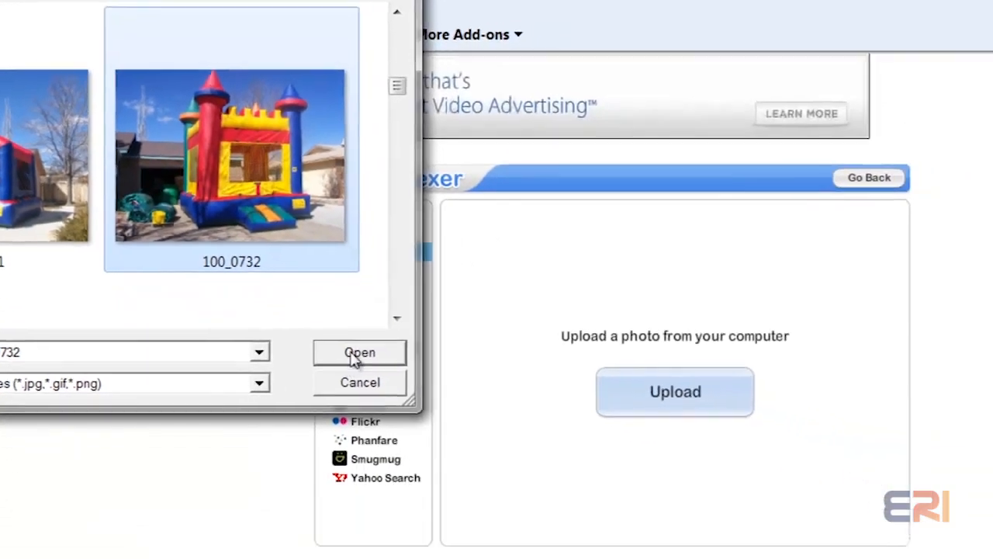
{"action": "left_click", "coordinate": [359, 352]}
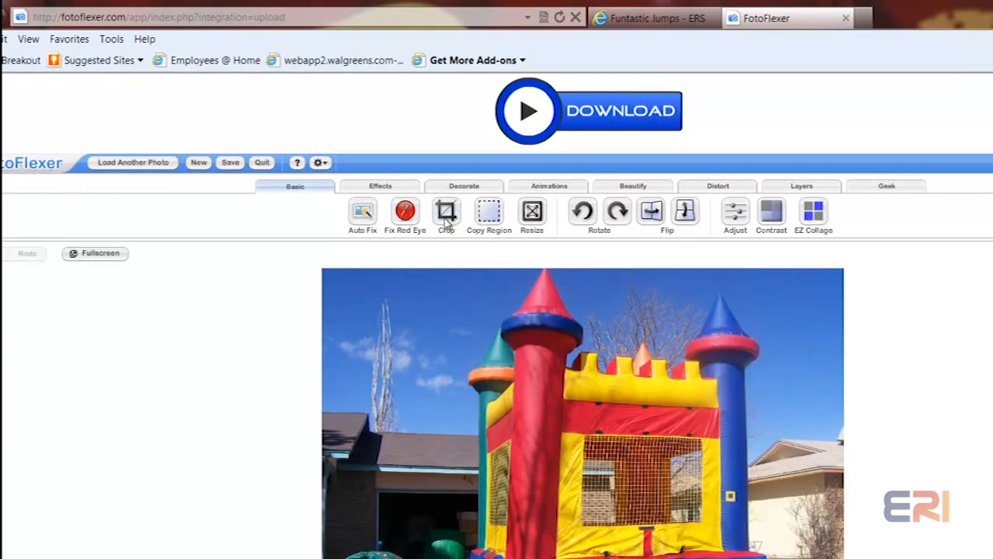
{"action": "left_click", "coordinate": [446, 210]}
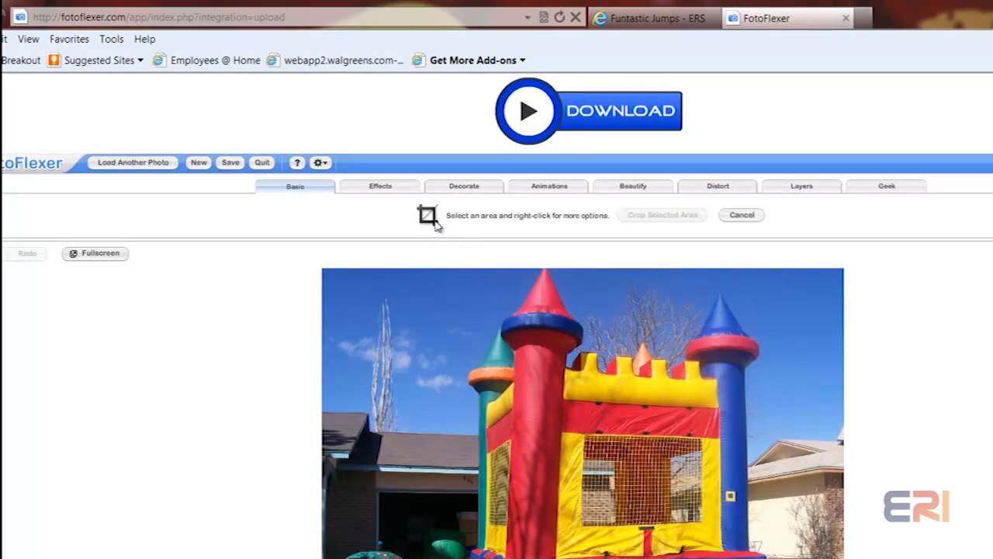
{"action": "mouse_move", "coordinate": [449, 284]}
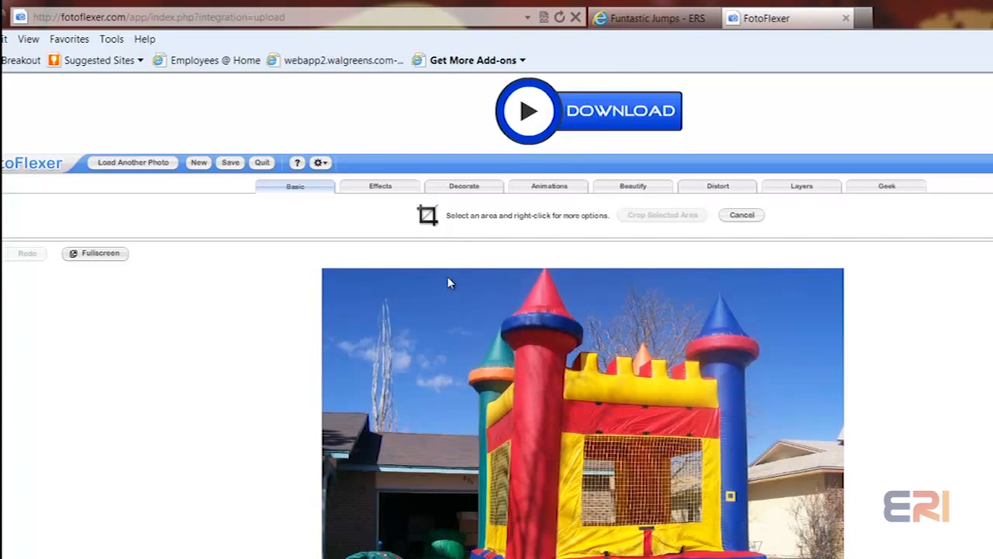
{"action": "left_click_drag", "start_coordinate": [446, 279], "coordinate": [726, 458]}
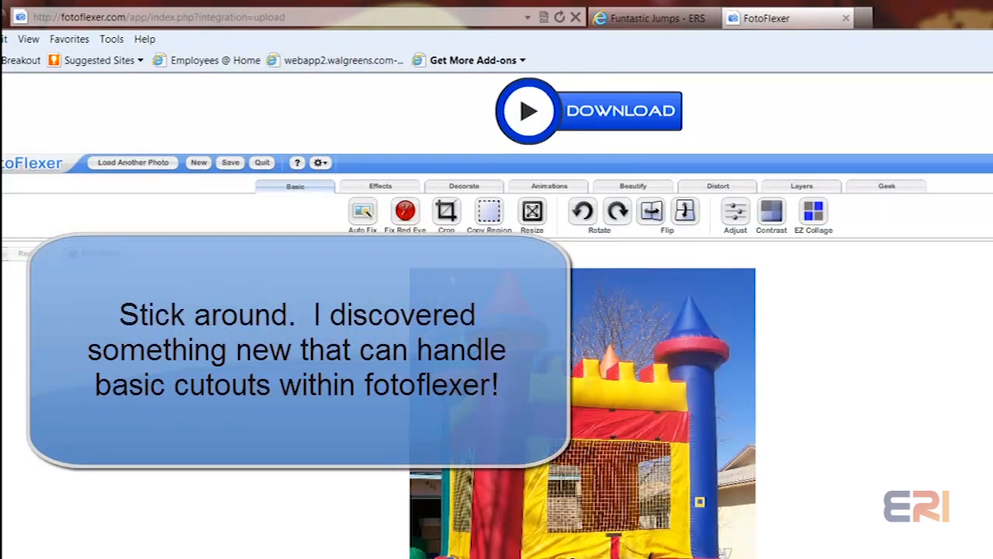
{"action": "mouse_move", "coordinate": [650, 326]}
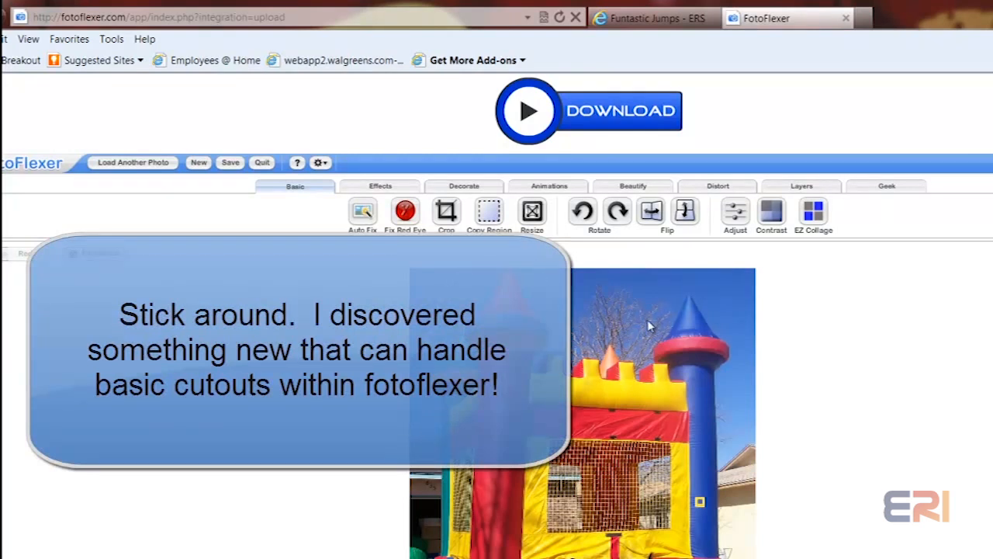
{"action": "mouse_move", "coordinate": [768, 526]}
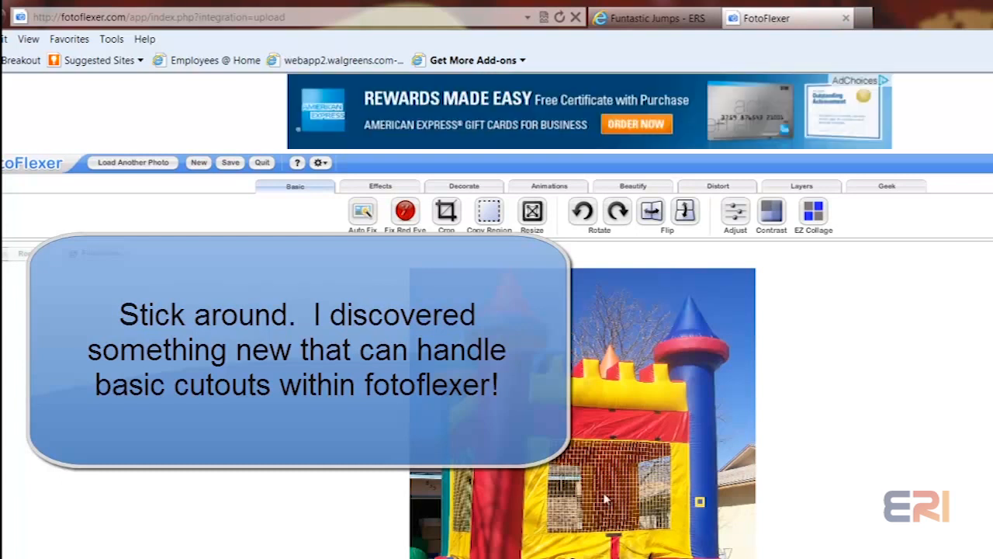
{"action": "mouse_move", "coordinate": [655, 359]}
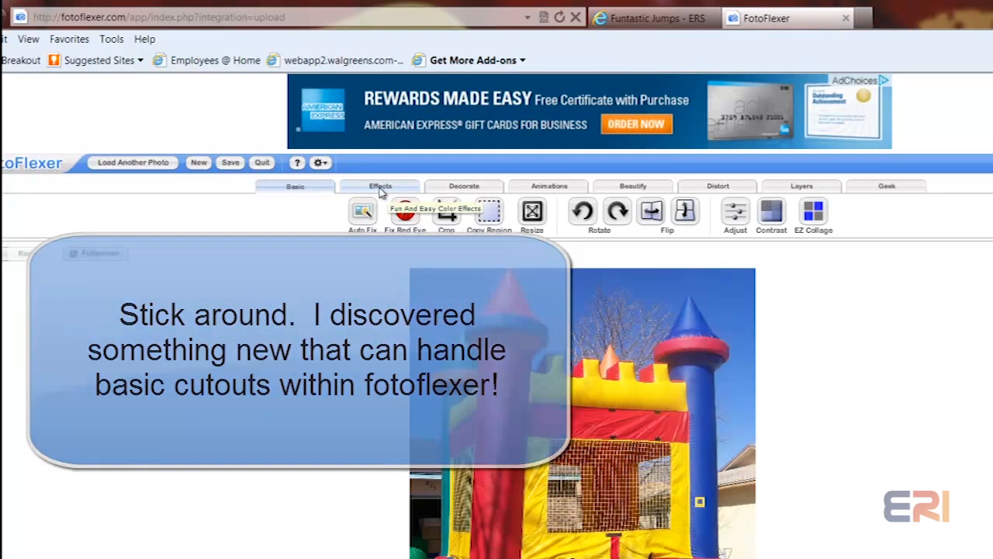
{"action": "left_click", "coordinate": [380, 185]}
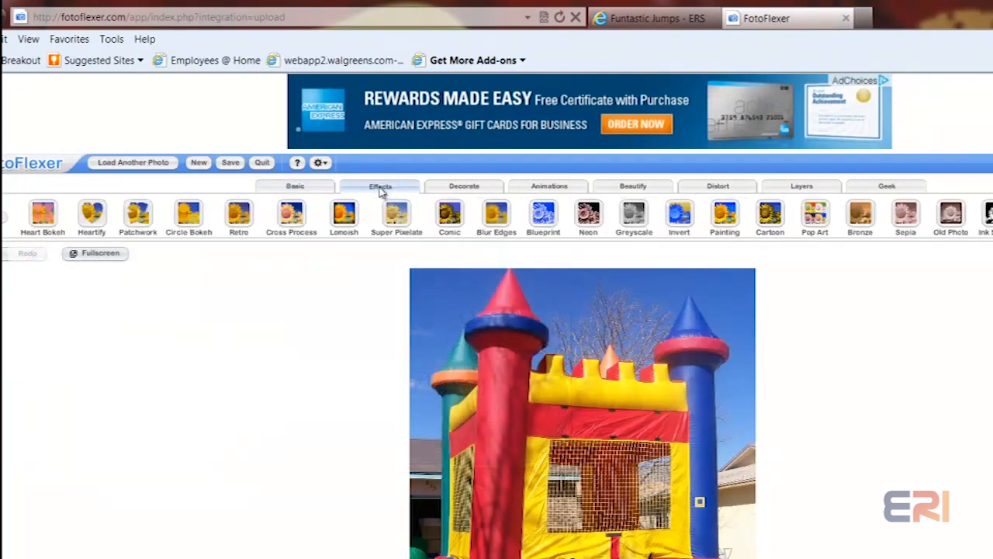
{"action": "mouse_move", "coordinate": [391, 193]}
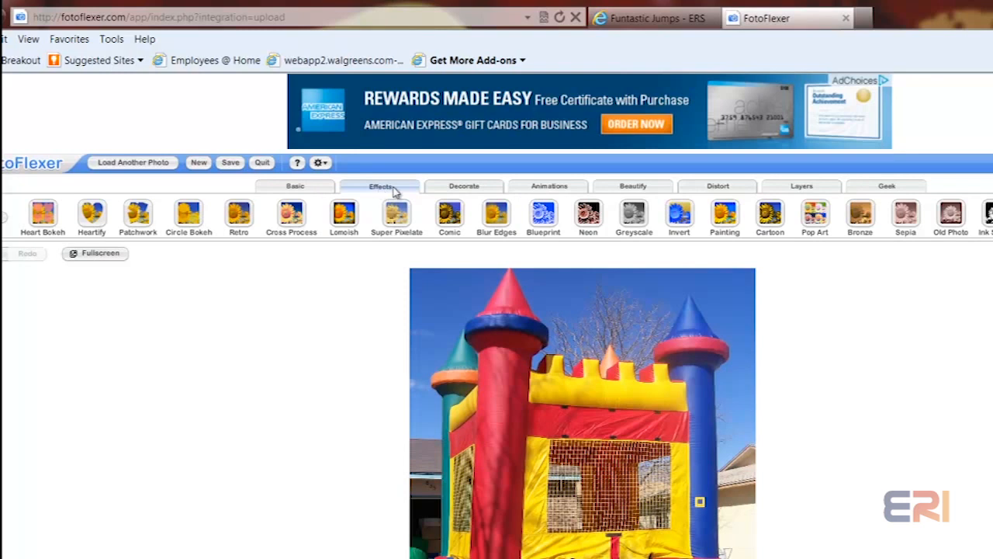
{"action": "left_click", "coordinate": [464, 186]}
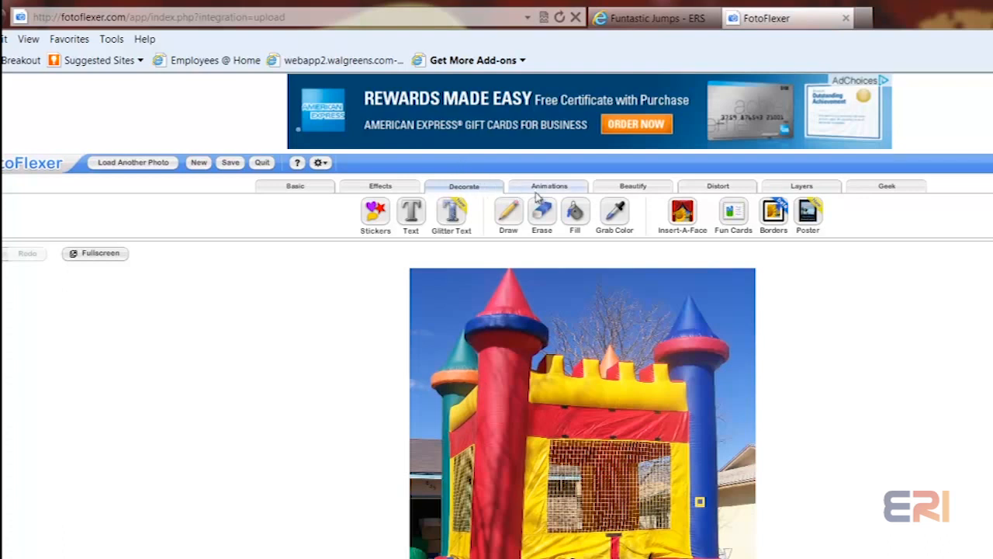
{"action": "mouse_move", "coordinate": [549, 186]}
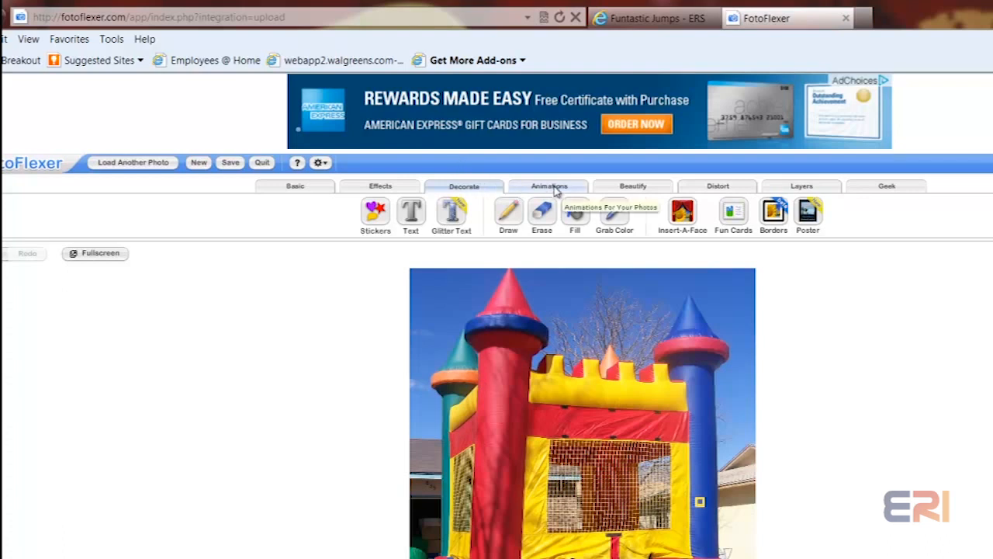
{"action": "left_click", "coordinate": [548, 186]}
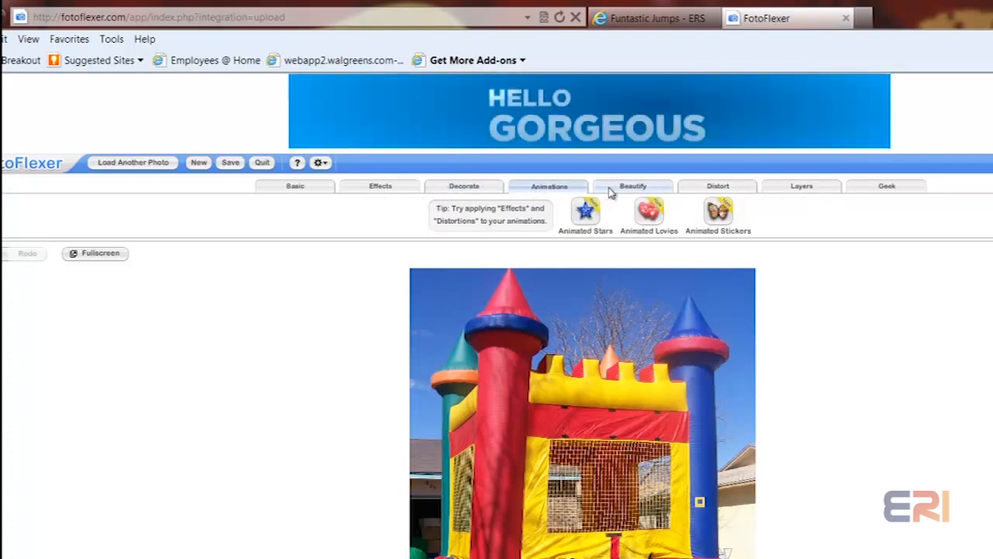
{"action": "mouse_move", "coordinate": [801, 186]}
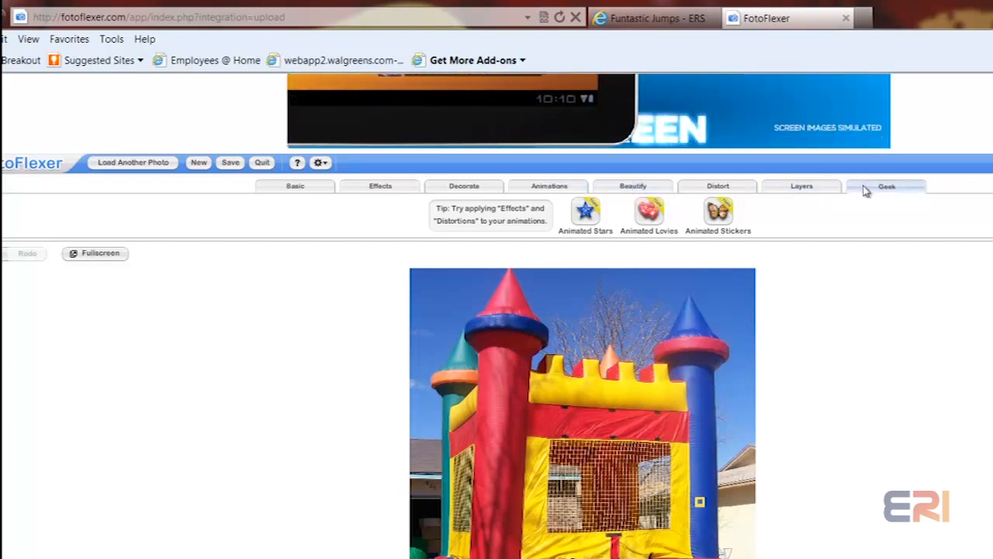
{"action": "left_click", "coordinate": [886, 186]}
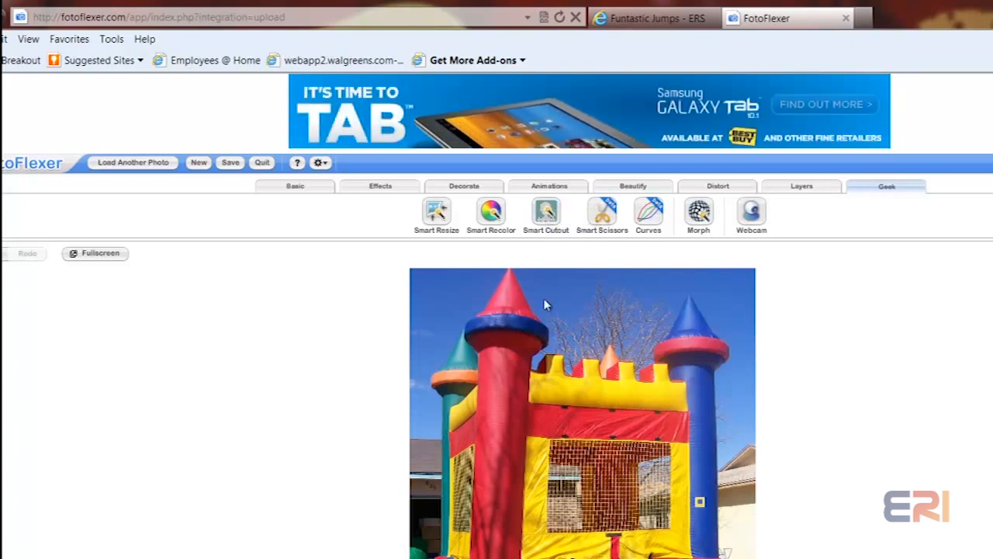
{"action": "mouse_move", "coordinate": [380, 209]}
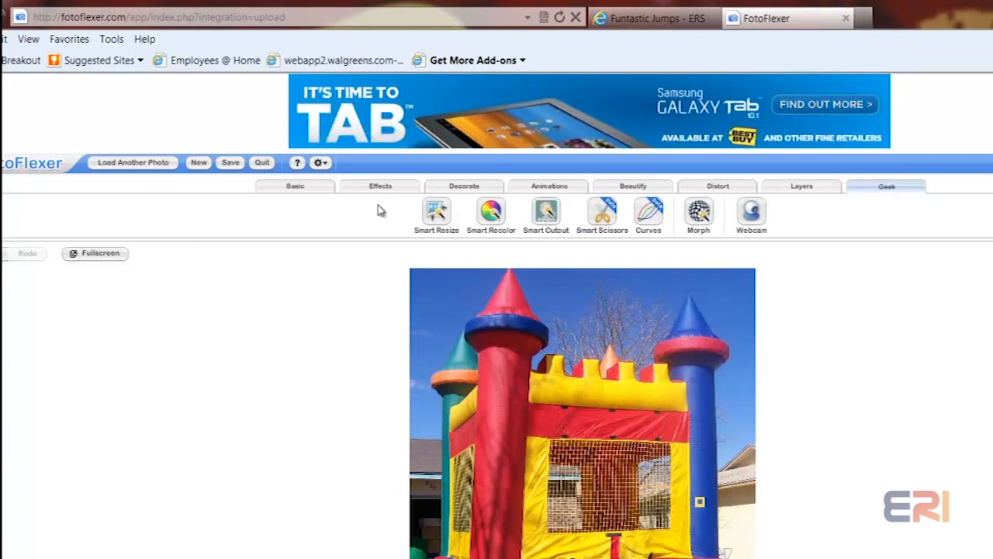
{"action": "left_click", "coordinate": [294, 186]}
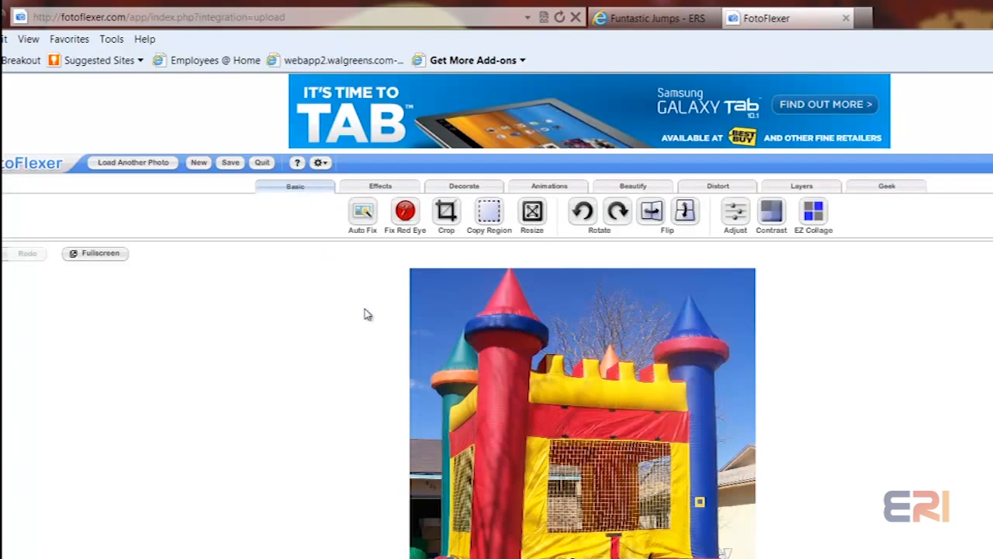
{"action": "mouse_move", "coordinate": [532, 211]}
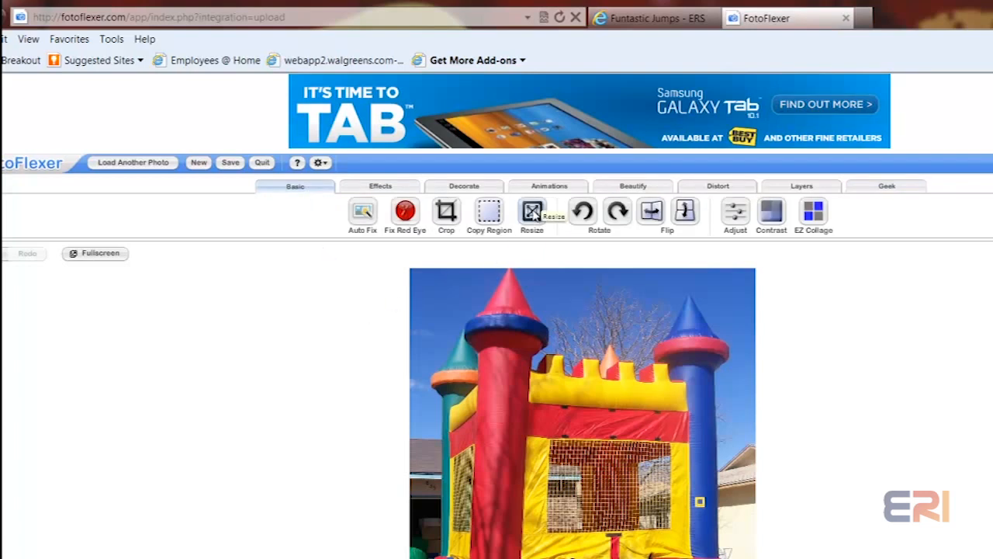
Step: Resize the castle photo to the Message Board preset (640x480)
{"action": "left_click", "coordinate": [531, 211]}
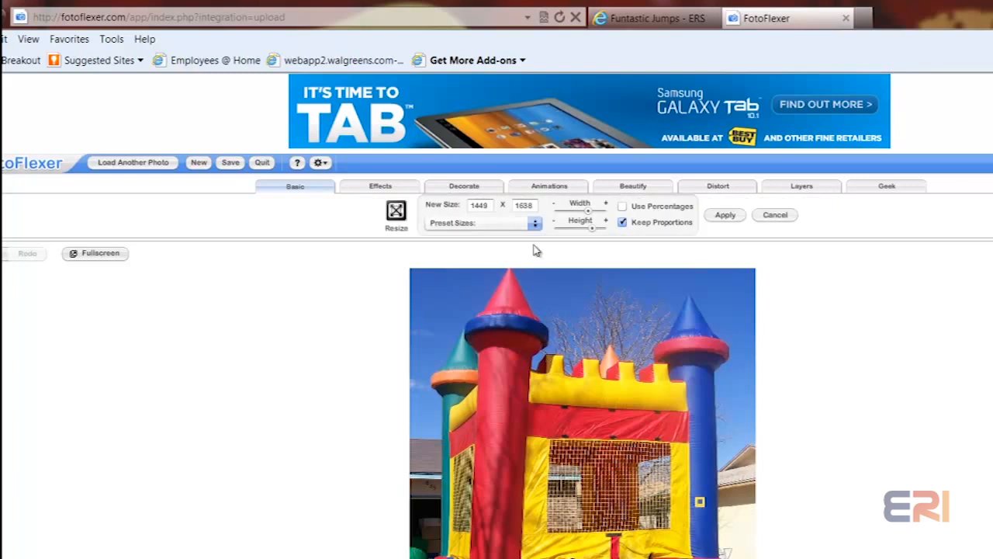
{"action": "mouse_move", "coordinate": [470, 213]}
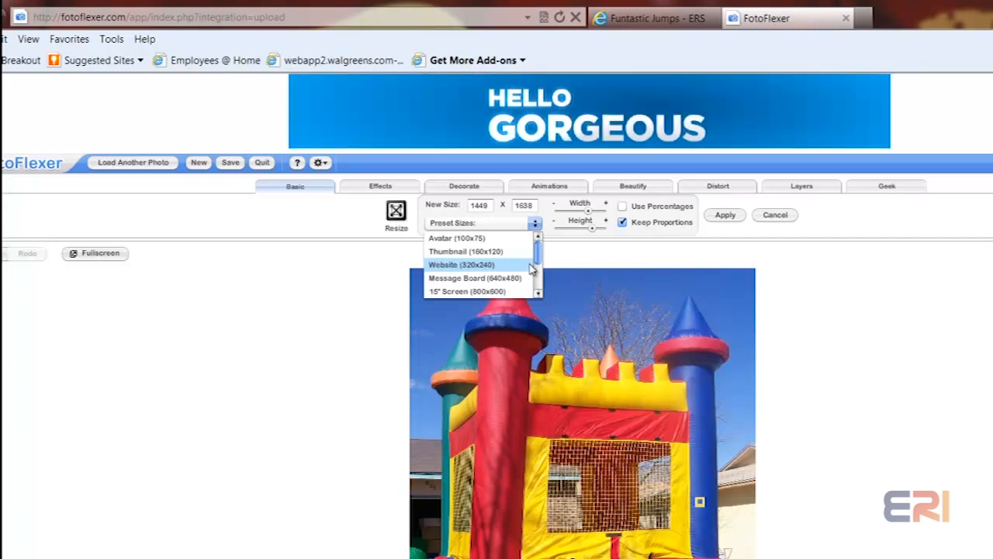
{"action": "mouse_move", "coordinate": [514, 283]}
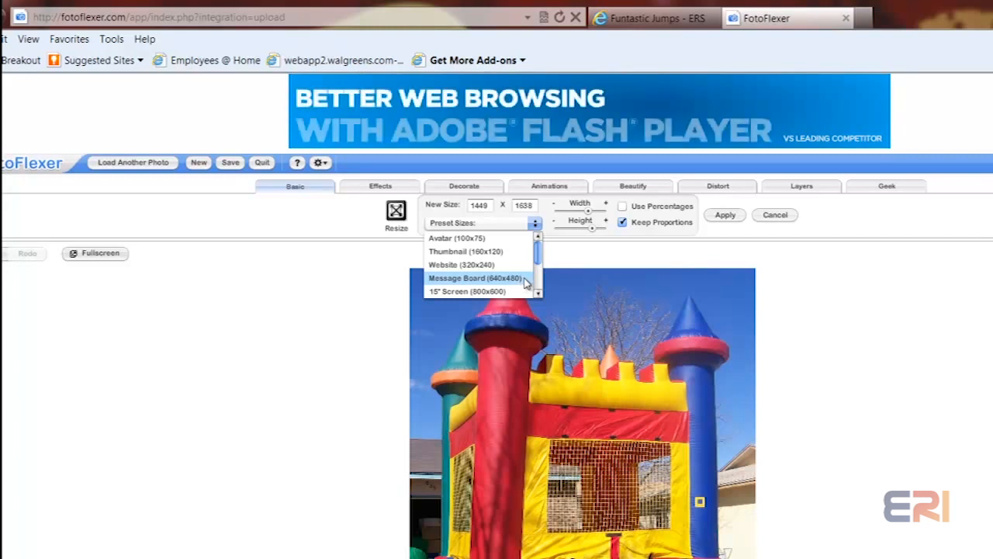
{"action": "left_click", "coordinate": [475, 278]}
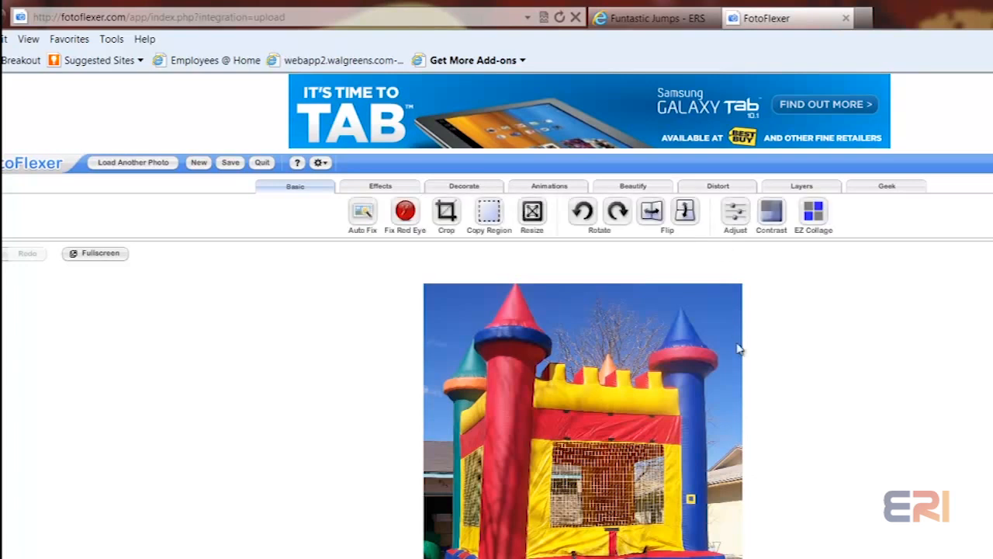
{"action": "mouse_move", "coordinate": [509, 318]}
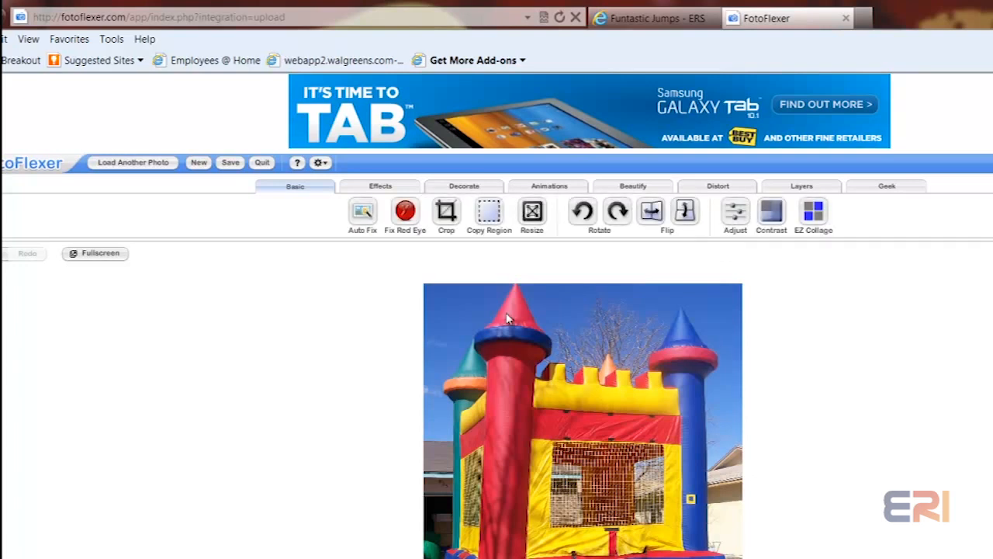
{"action": "mouse_move", "coordinate": [629, 268]}
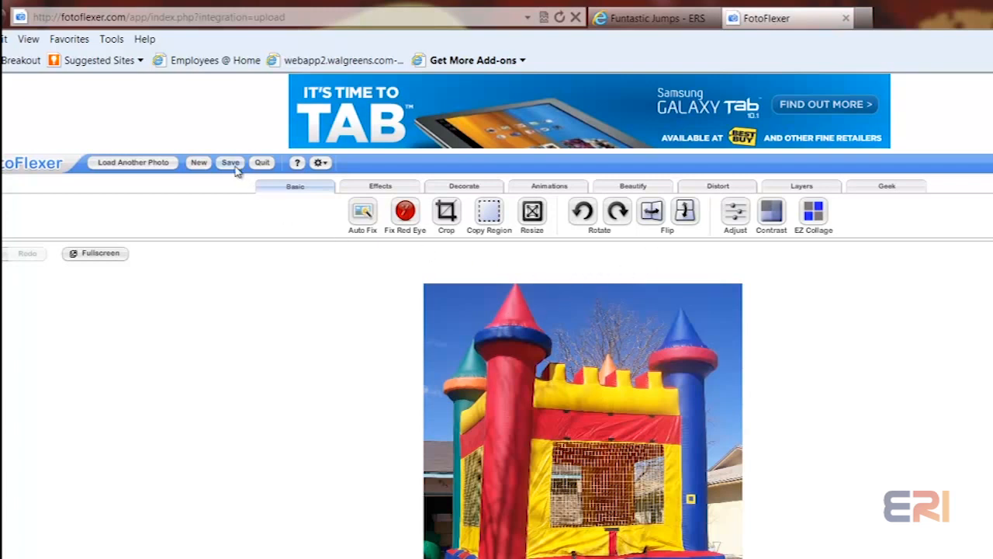
Step: Choose to save the resized photo to the computer in JPG format
{"action": "left_click", "coordinate": [230, 162]}
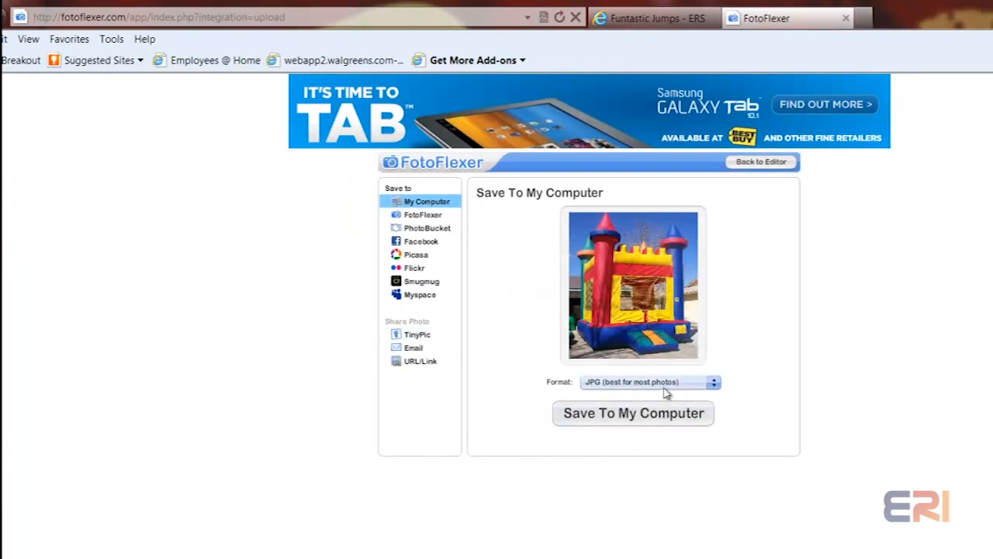
{"action": "mouse_move", "coordinate": [671, 388]}
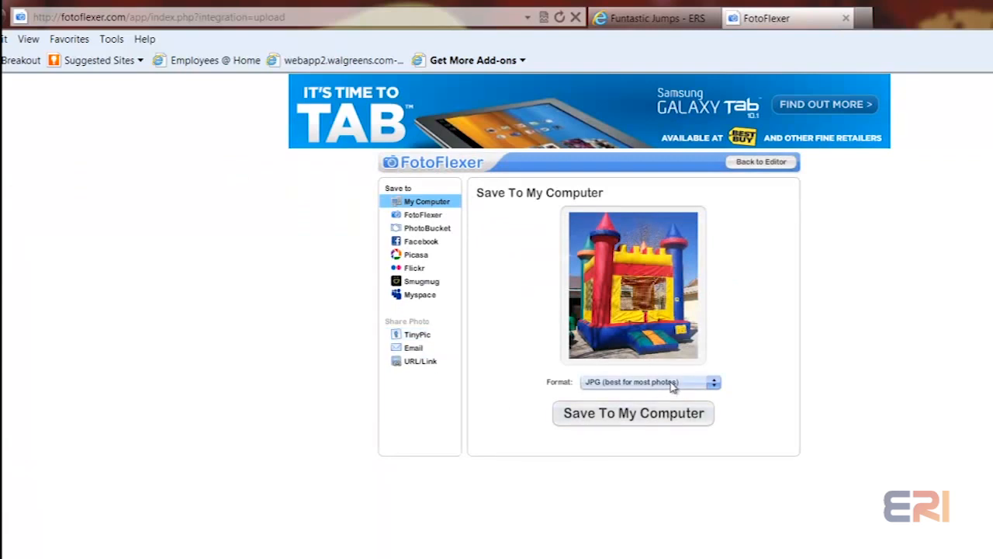
{"action": "left_click", "coordinate": [650, 381]}
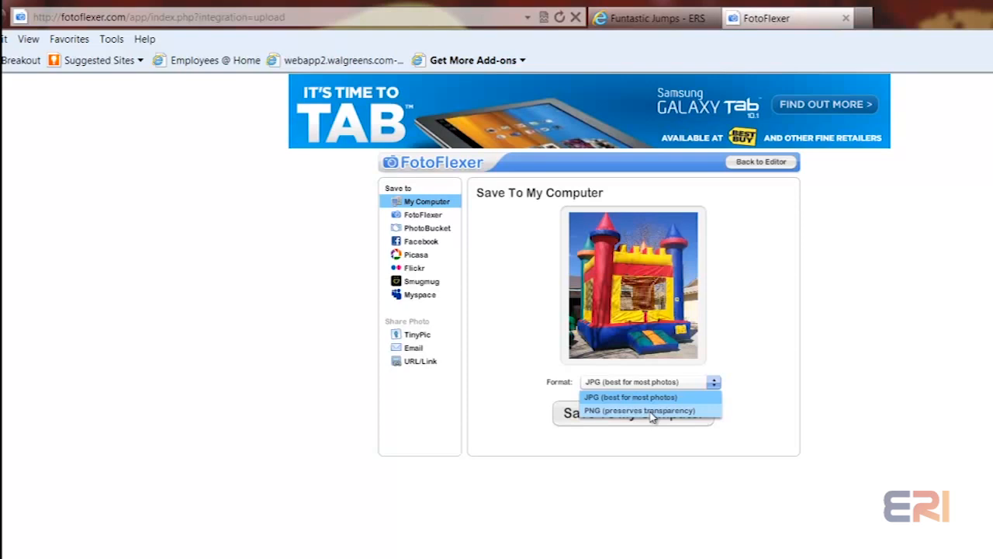
{"action": "left_click", "coordinate": [630, 396]}
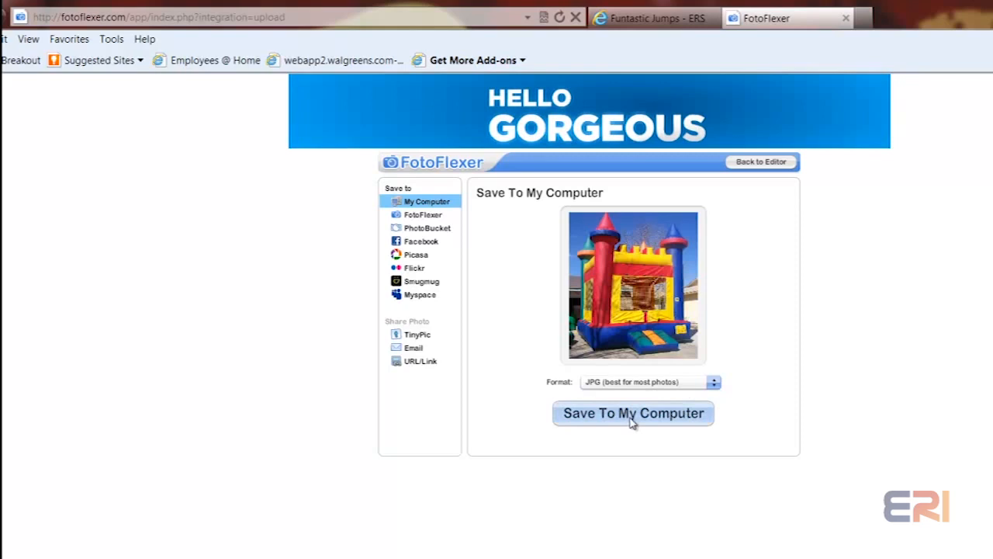
{"action": "left_click", "coordinate": [632, 413]}
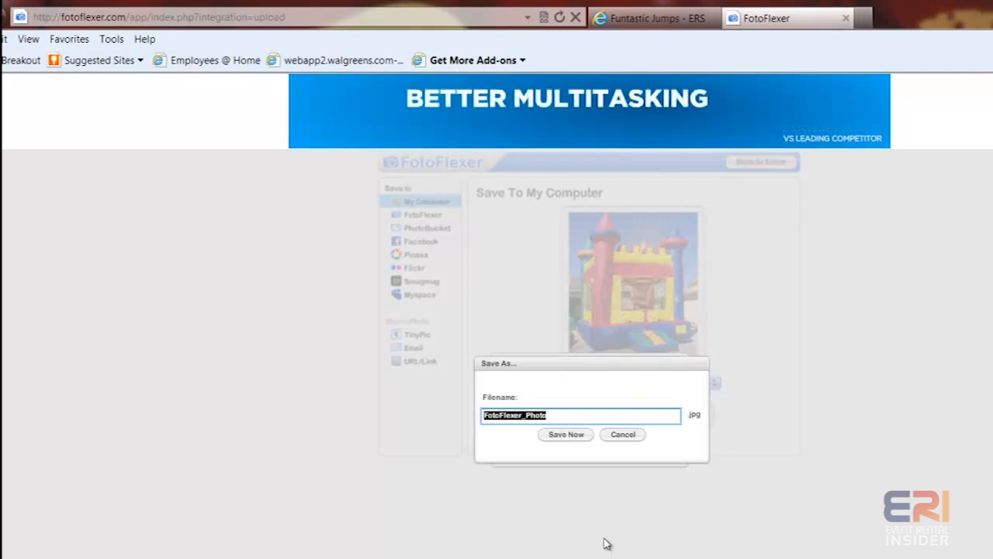
Step: Save the photo to the Desktop as castle.jpg
{"action": "type", "text": "castle"}
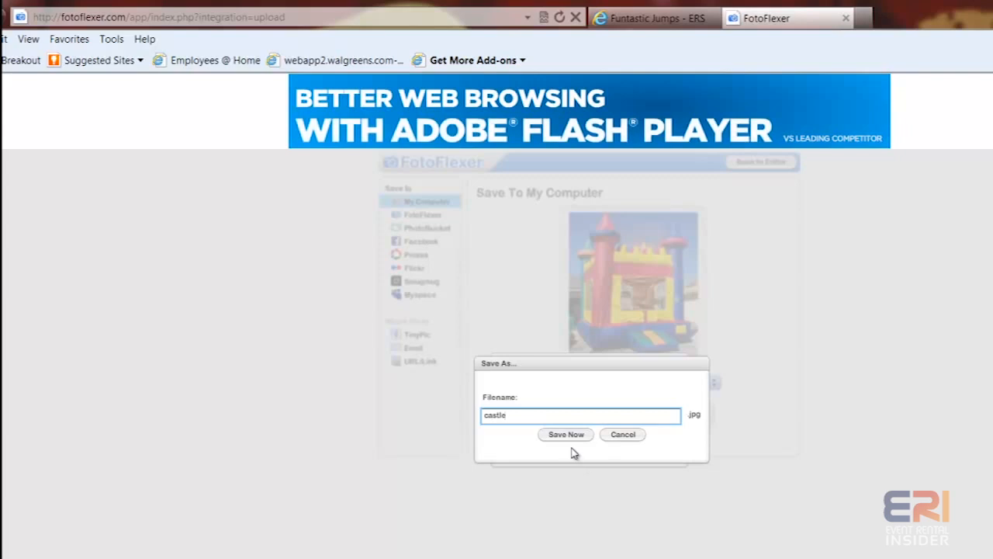
{"action": "left_click", "coordinate": [565, 433]}
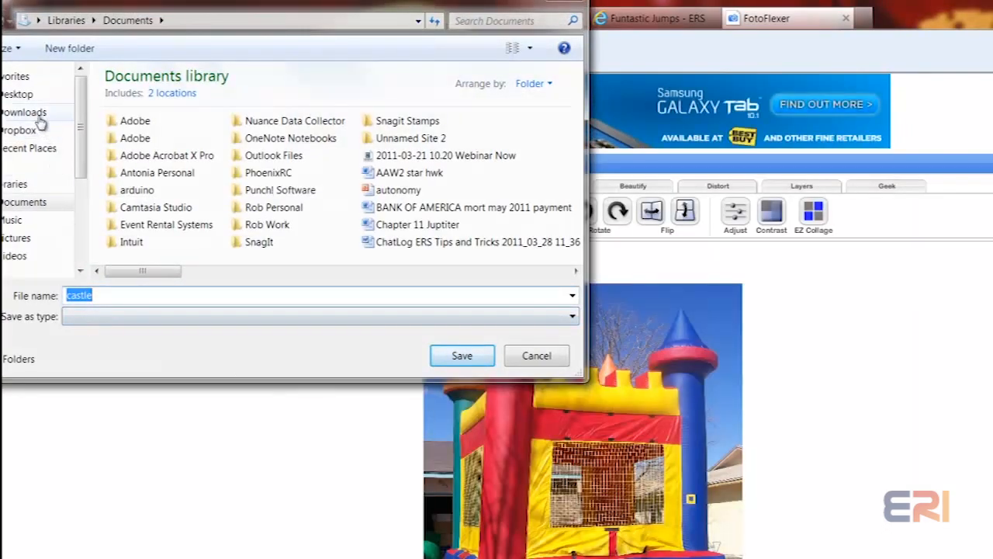
{"action": "left_click", "coordinate": [17, 94]}
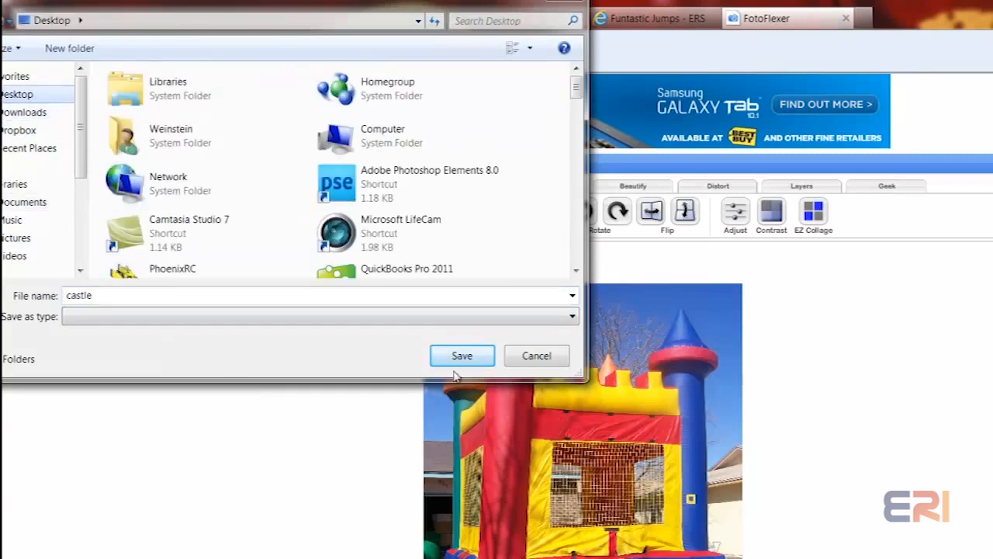
{"action": "left_click", "coordinate": [461, 356]}
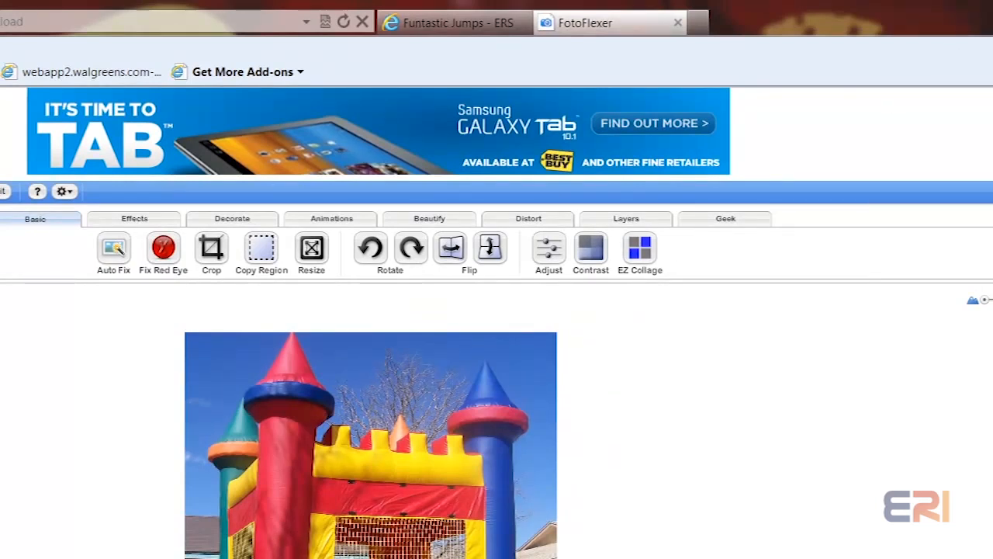
{"action": "right_click", "coordinate": [288, 226]}
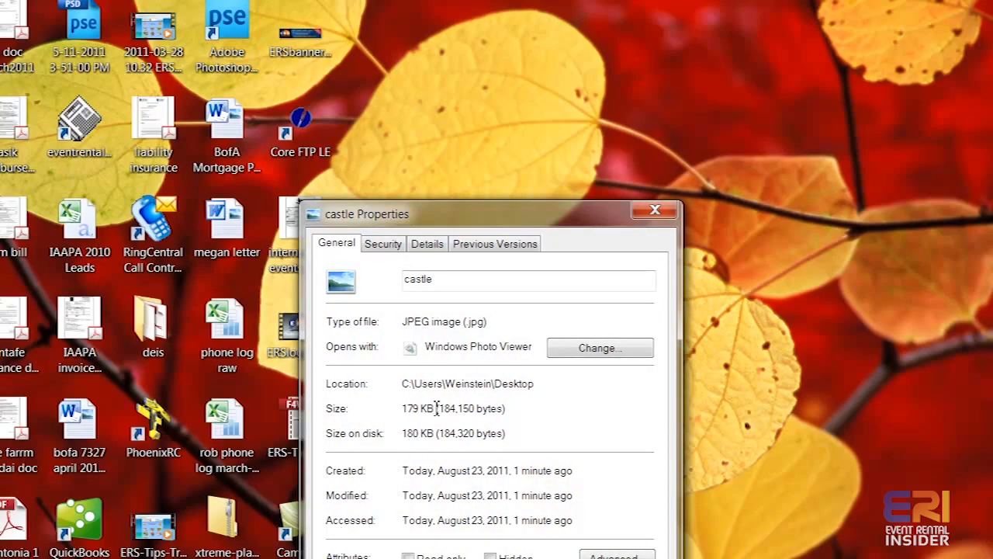
{"action": "mouse_move", "coordinate": [400, 414]}
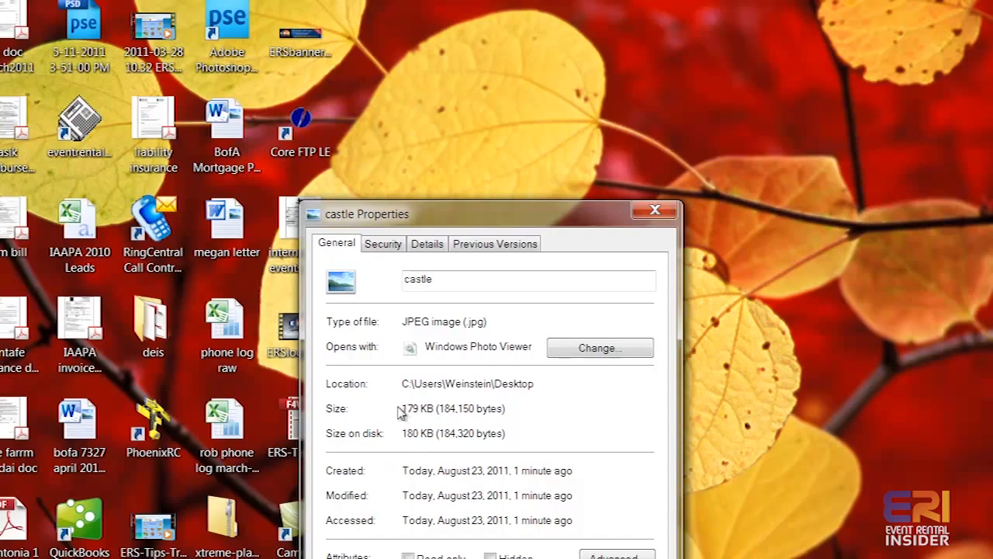
{"action": "mouse_move", "coordinate": [419, 417]}
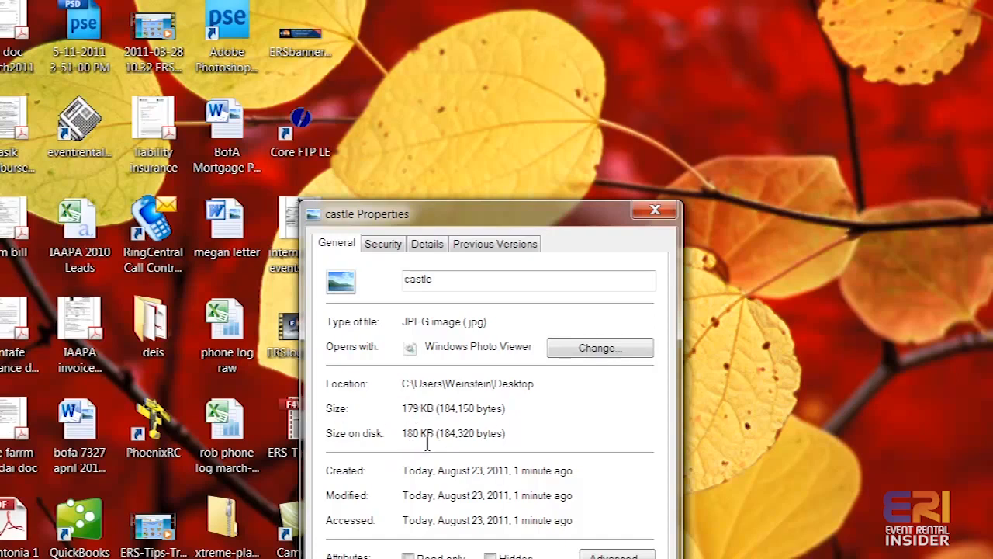
{"action": "mouse_move", "coordinate": [412, 442]}
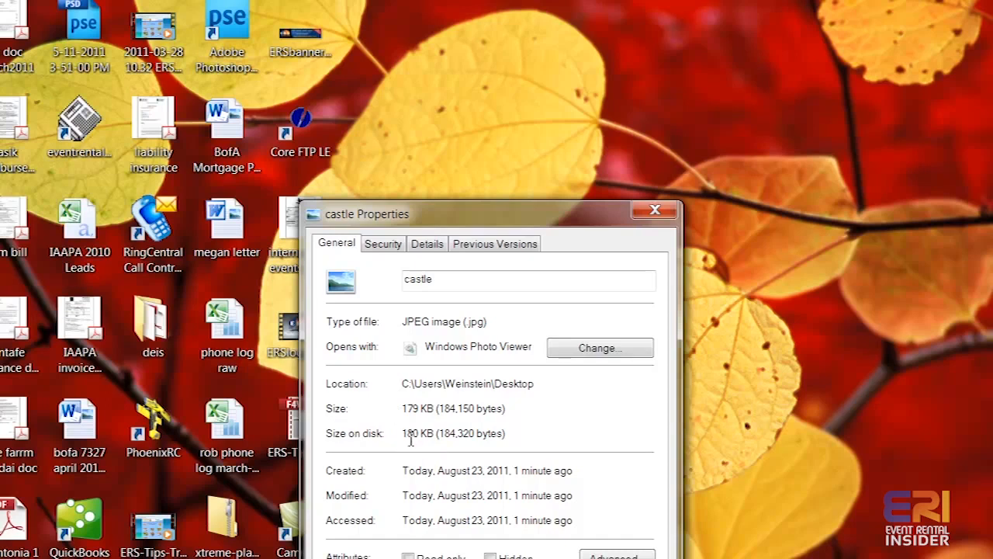
{"action": "mouse_move", "coordinate": [436, 439]}
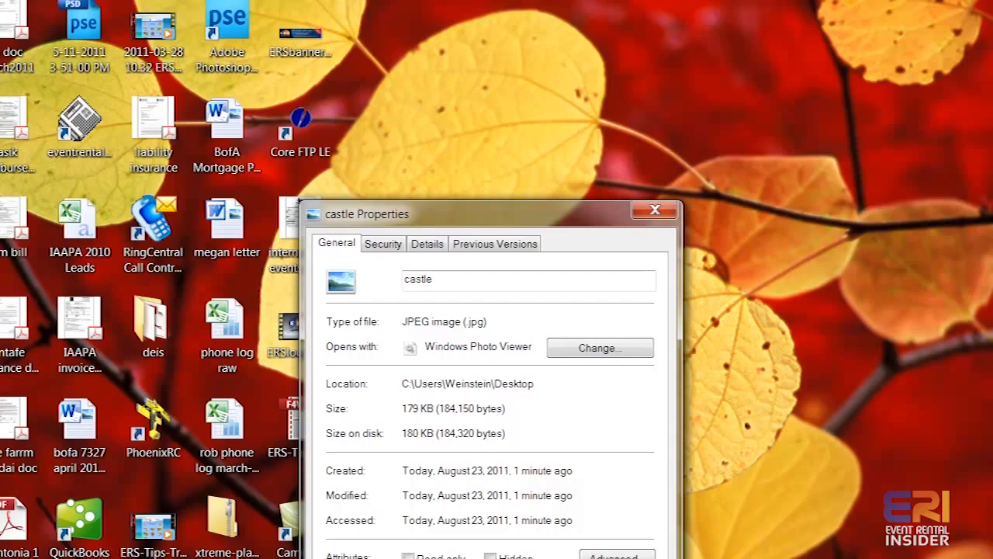
Step: Close the castle.jpg Properties window after checking its 179 KB size
{"action": "left_click", "coordinate": [656, 210]}
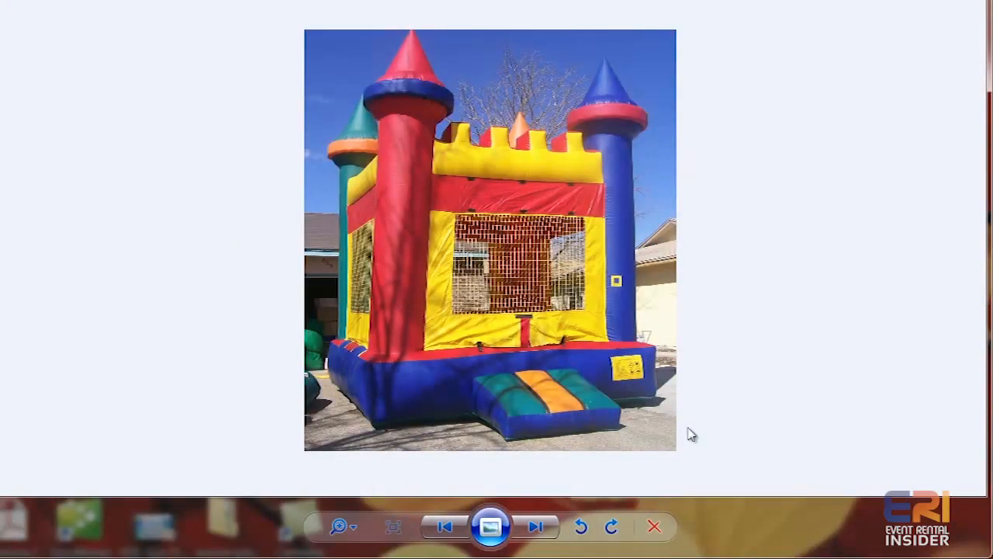
{"action": "mouse_move", "coordinate": [672, 173]}
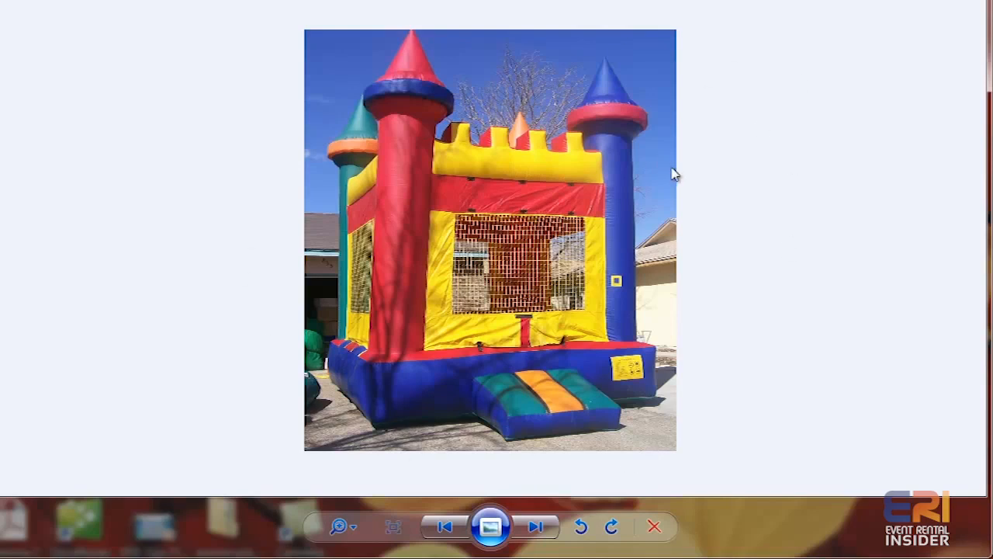
{"action": "mouse_move", "coordinate": [798, 120]}
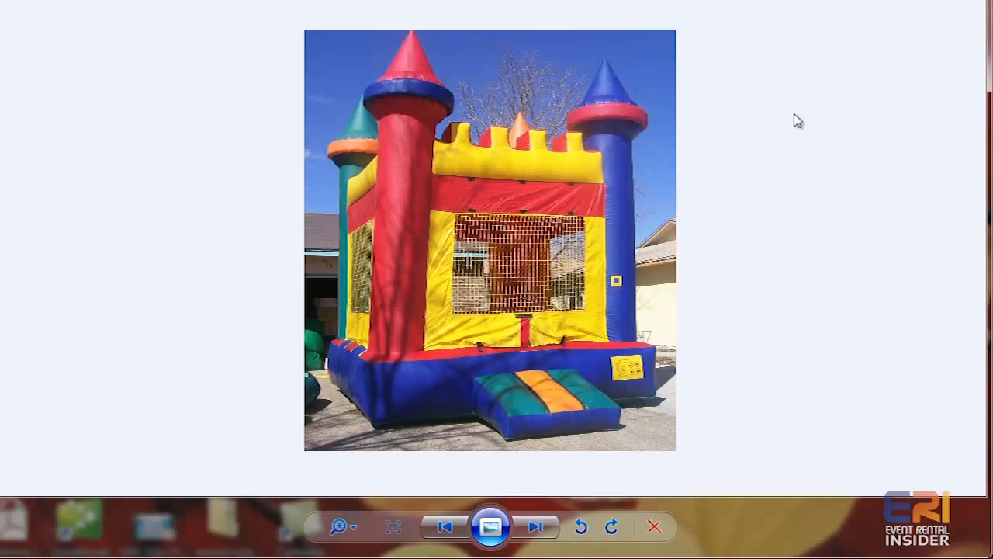
{"action": "mouse_move", "coordinate": [854, 72]}
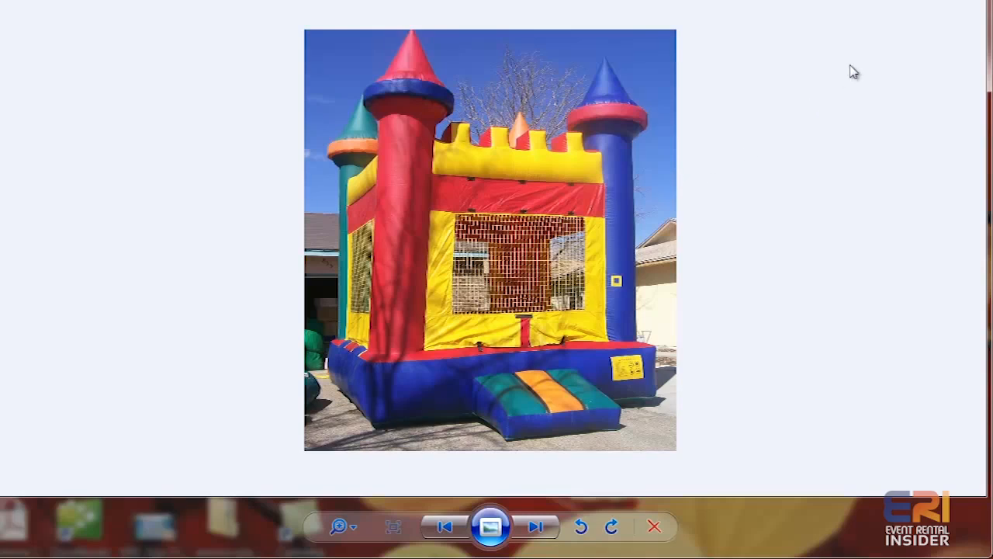
{"action": "mouse_move", "coordinate": [824, 204]}
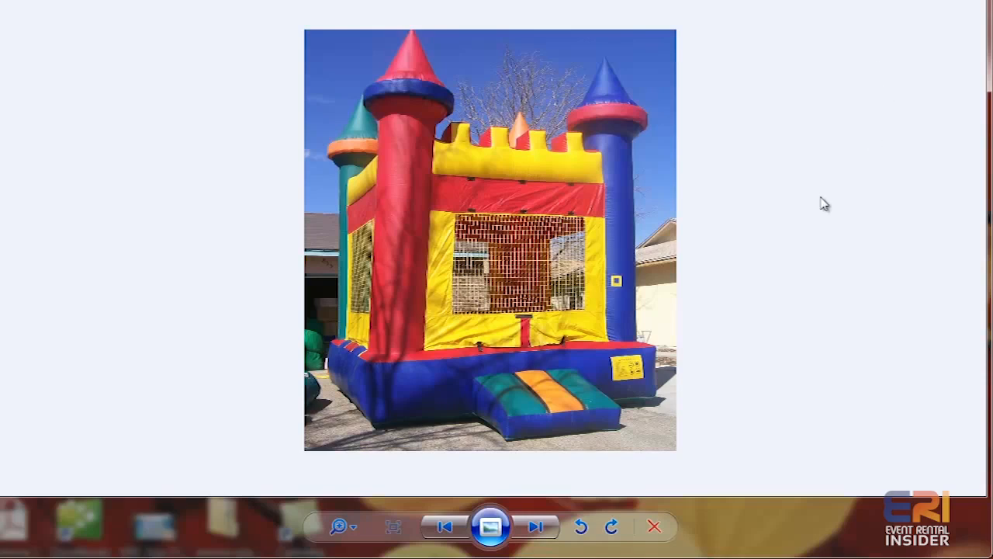
{"action": "mouse_move", "coordinate": [744, 230]}
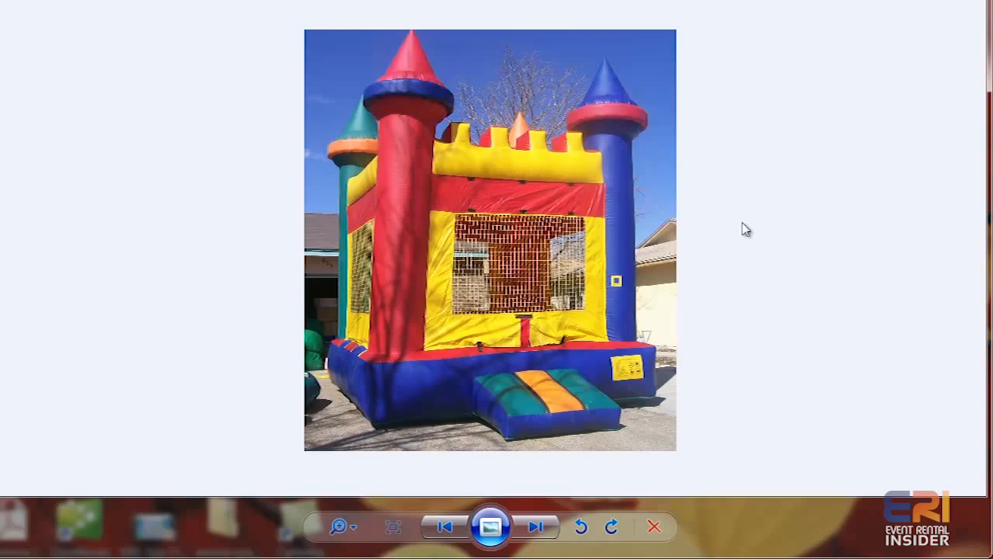
{"action": "mouse_move", "coordinate": [372, 33]}
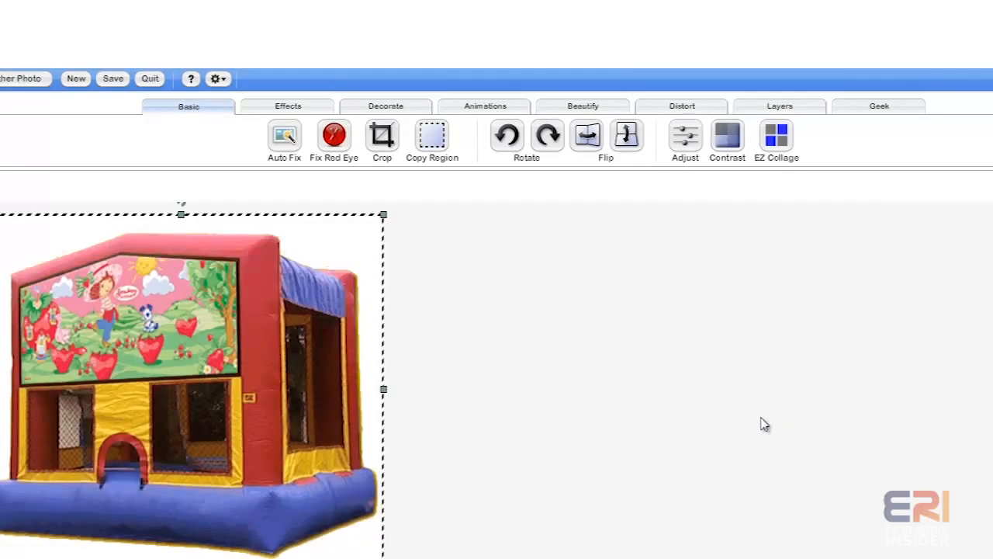
{"action": "mouse_move", "coordinate": [715, 224]}
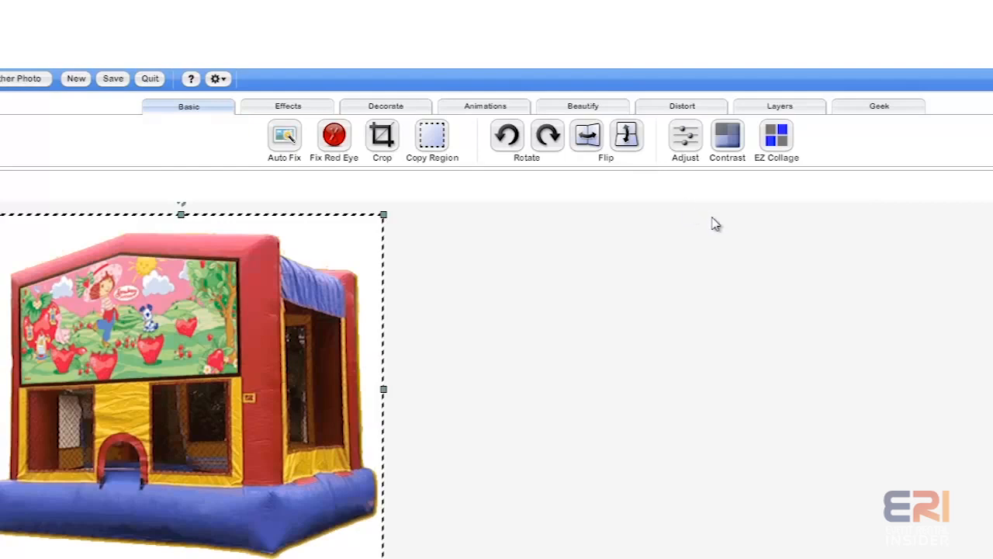
{"action": "mouse_move", "coordinate": [670, 237]}
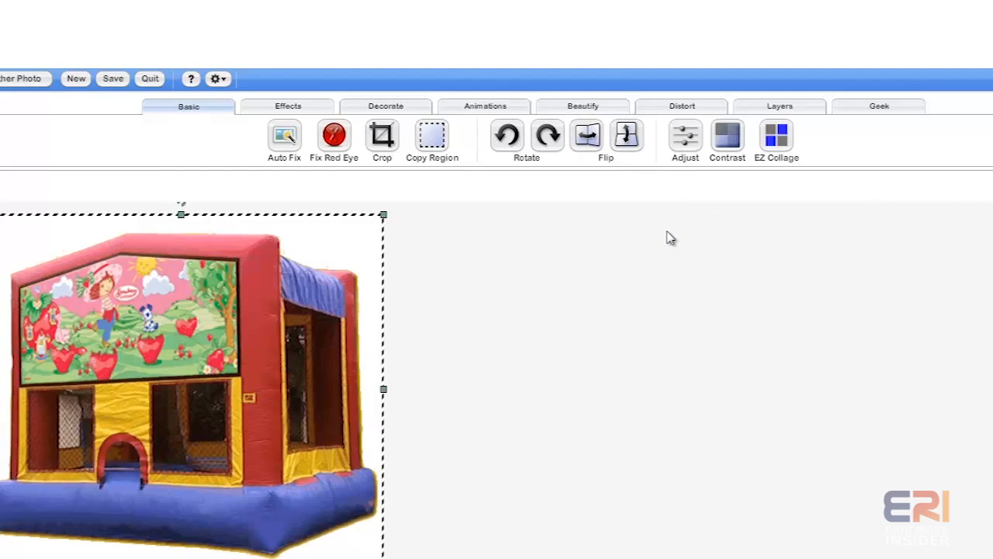
{"action": "mouse_move", "coordinate": [301, 387]}
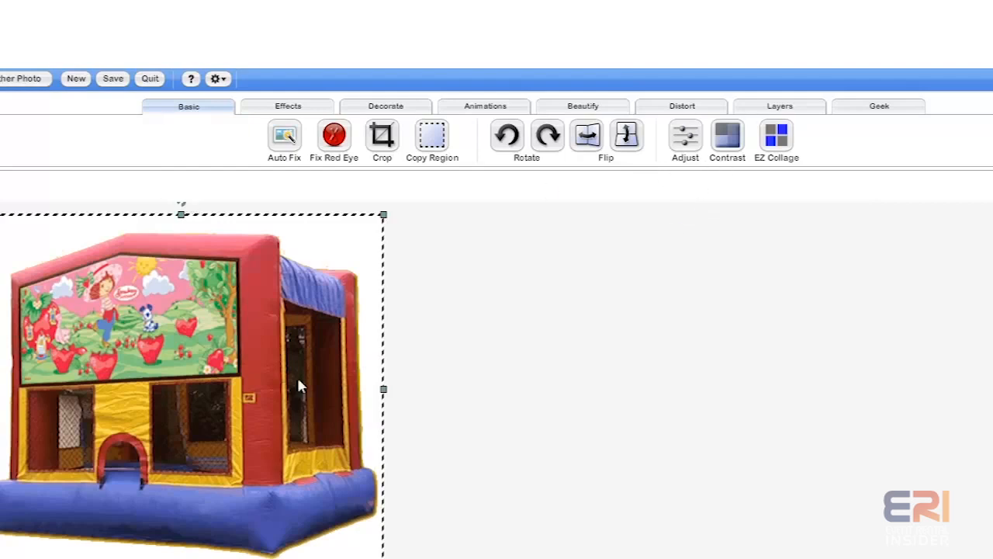
{"action": "mouse_move", "coordinate": [876, 240]}
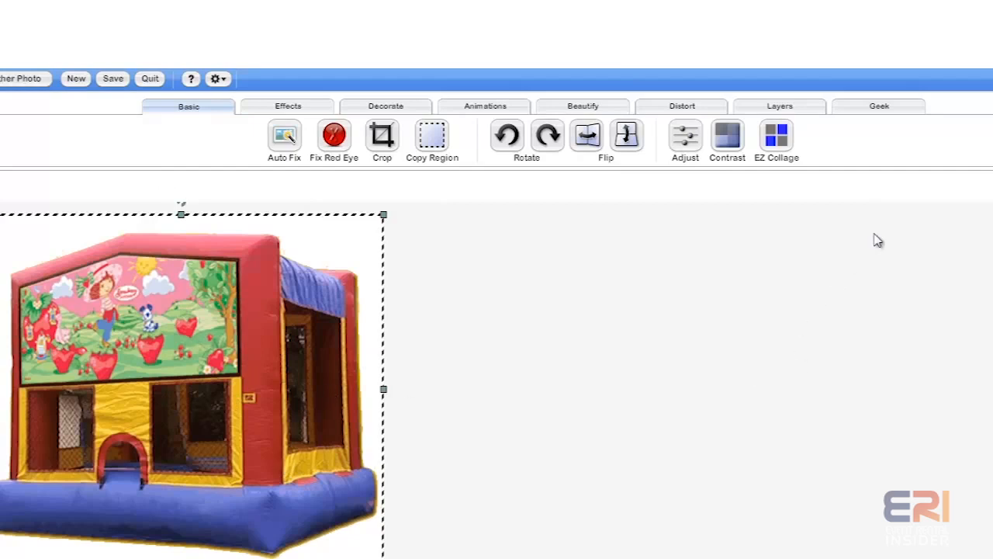
{"action": "mouse_move", "coordinate": [879, 106]}
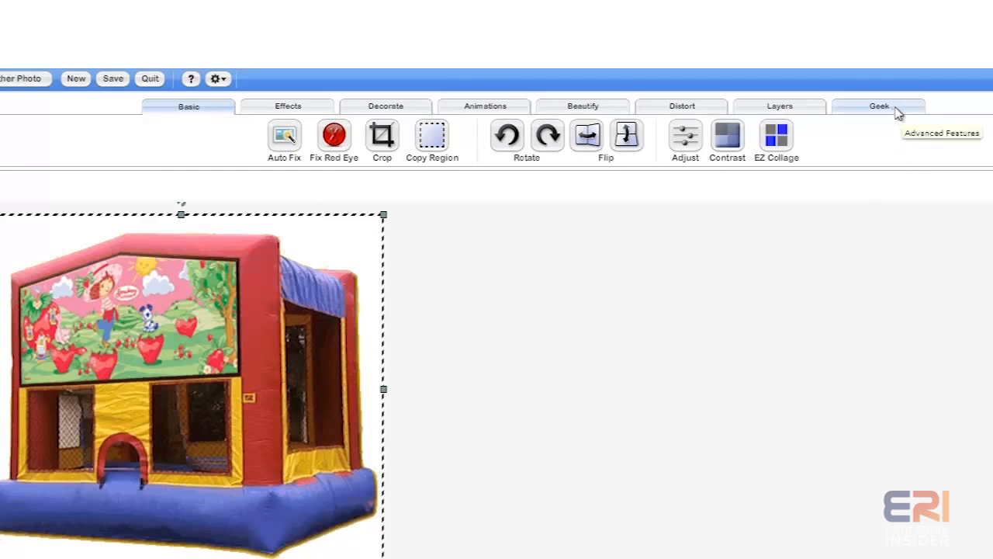
{"action": "mouse_move", "coordinate": [898, 112]}
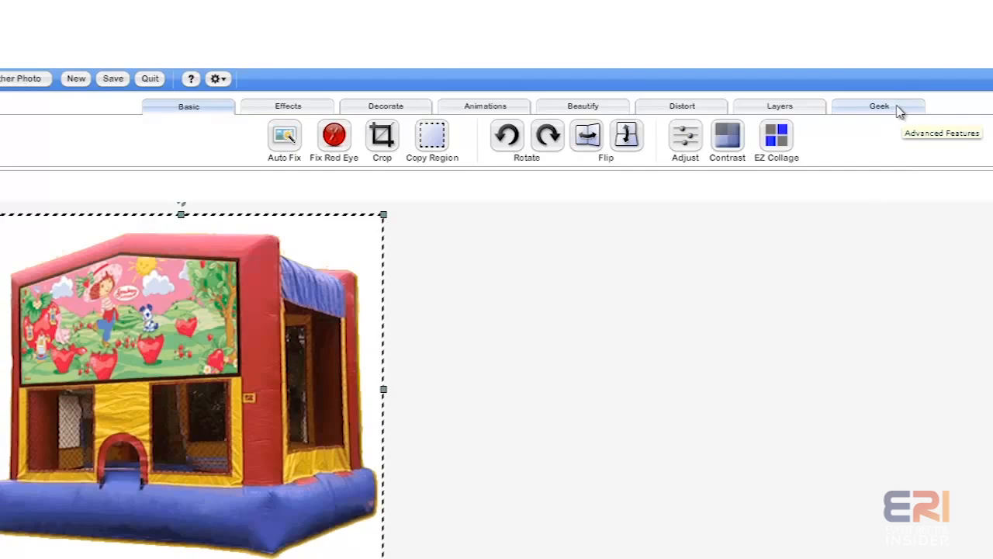
Step: Switch to the Geek tab to show Smart Resize, Smart Cutout and Curves
{"action": "left_click", "coordinate": [879, 106]}
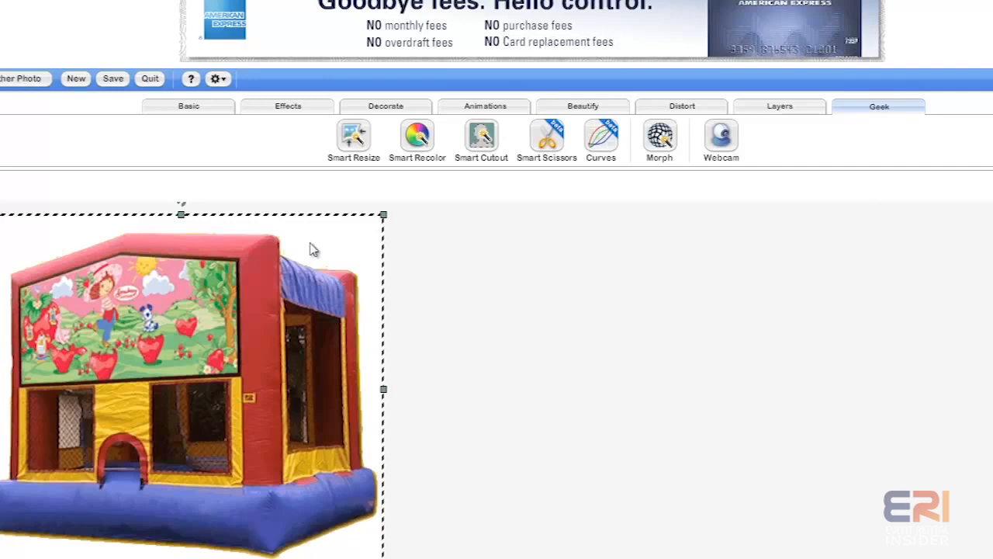
{"action": "mouse_move", "coordinate": [6, 544]}
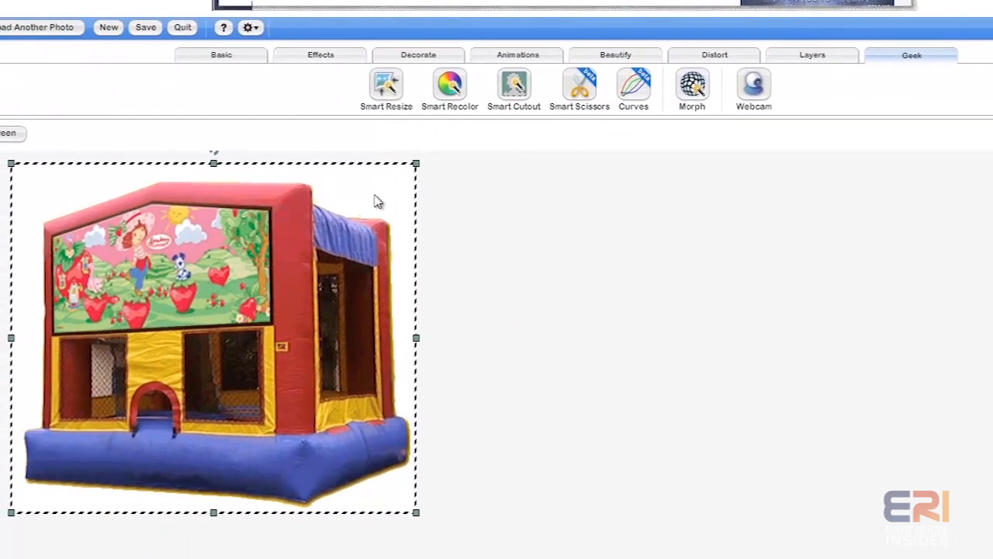
{"action": "mouse_move", "coordinate": [60, 213]}
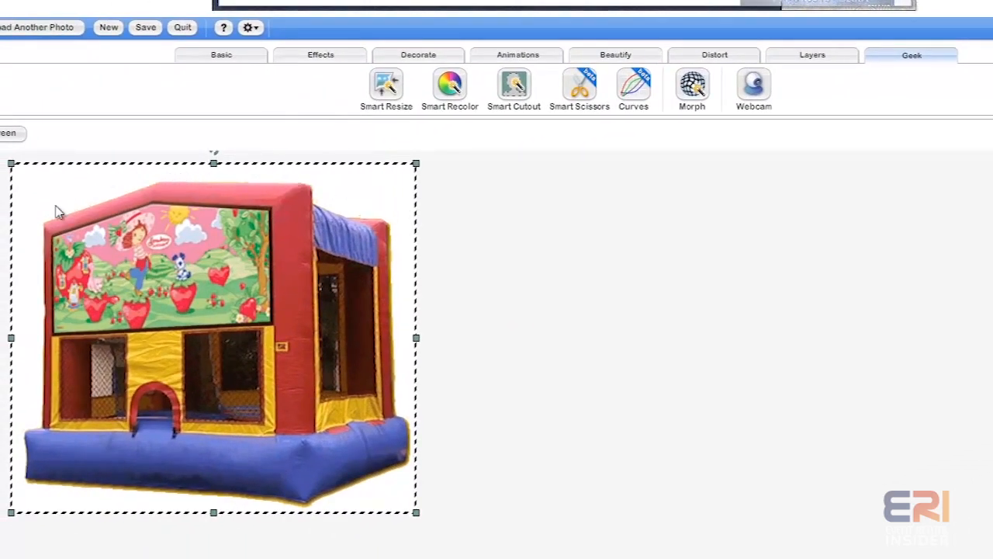
{"action": "mouse_move", "coordinate": [514, 84]}
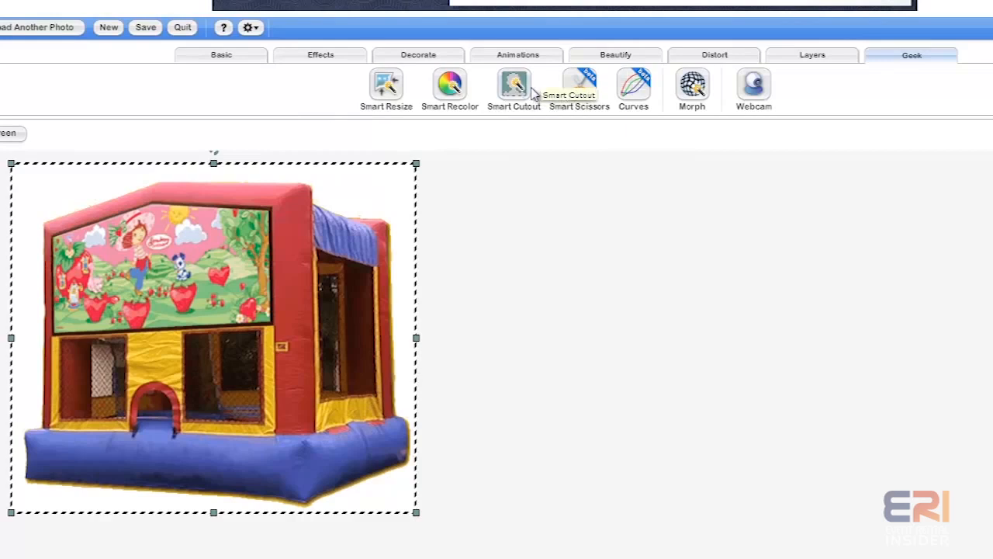
{"action": "mouse_move", "coordinate": [656, 99]}
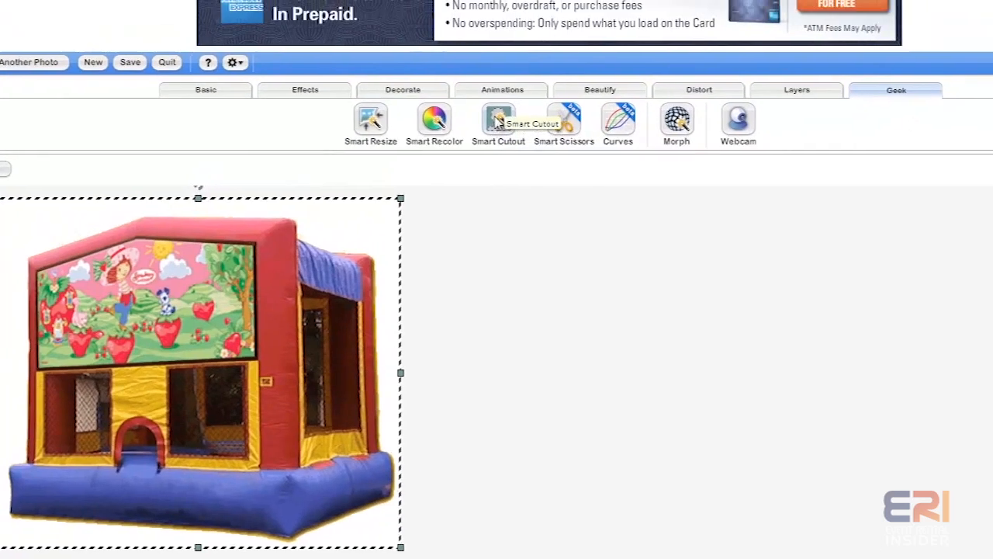
Step: Open Smart Cutout, zoom in, and try delete strokes above the roof, undoing them
{"action": "left_click", "coordinate": [498, 120]}
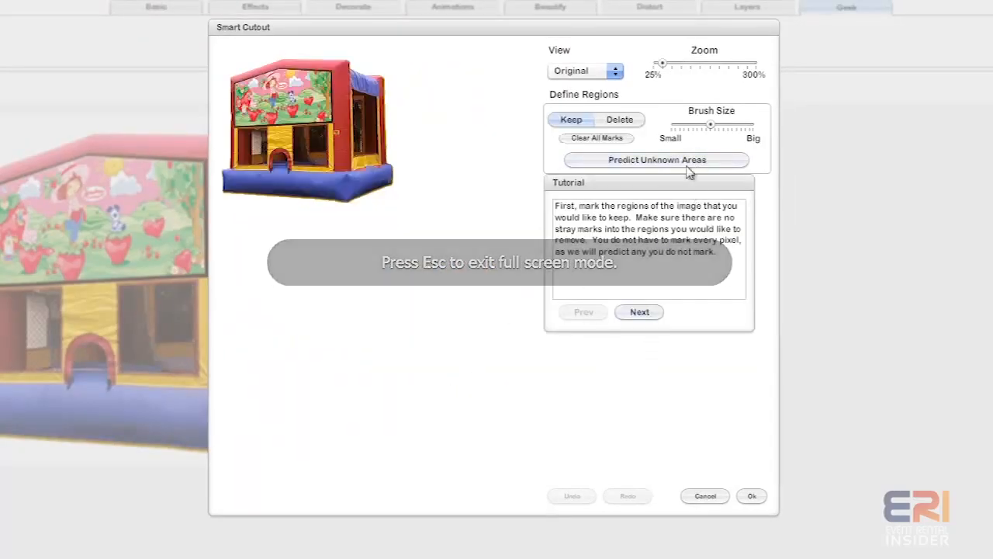
{"action": "left_click_drag", "start_coordinate": [661, 63], "coordinate": [701, 63]}
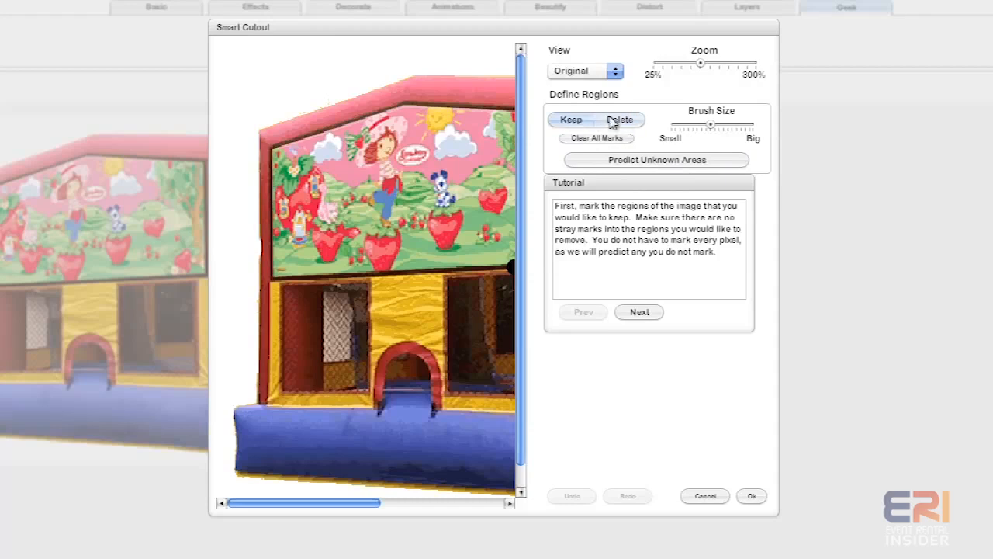
{"action": "left_click", "coordinate": [620, 120]}
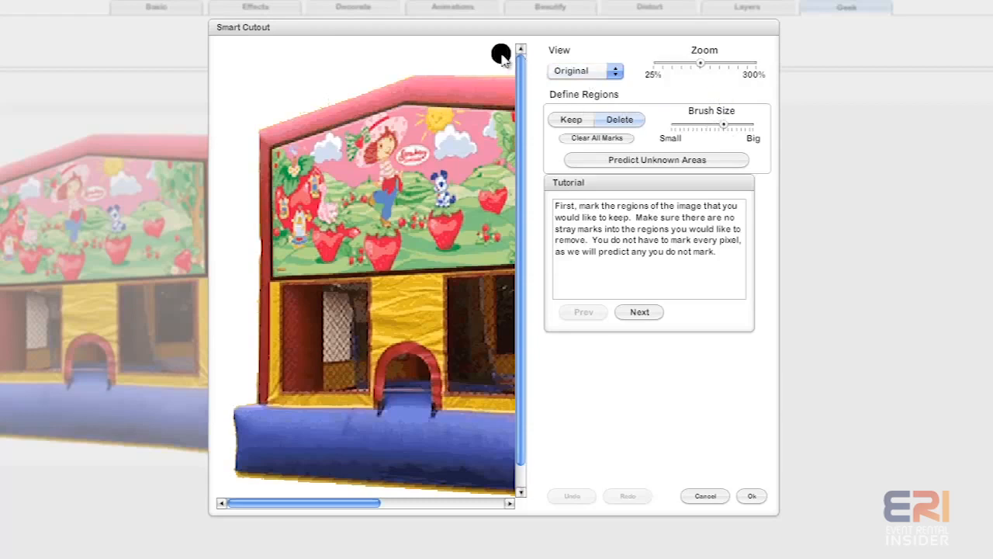
{"action": "left_click_drag", "start_coordinate": [501, 54], "coordinate": [240, 115]}
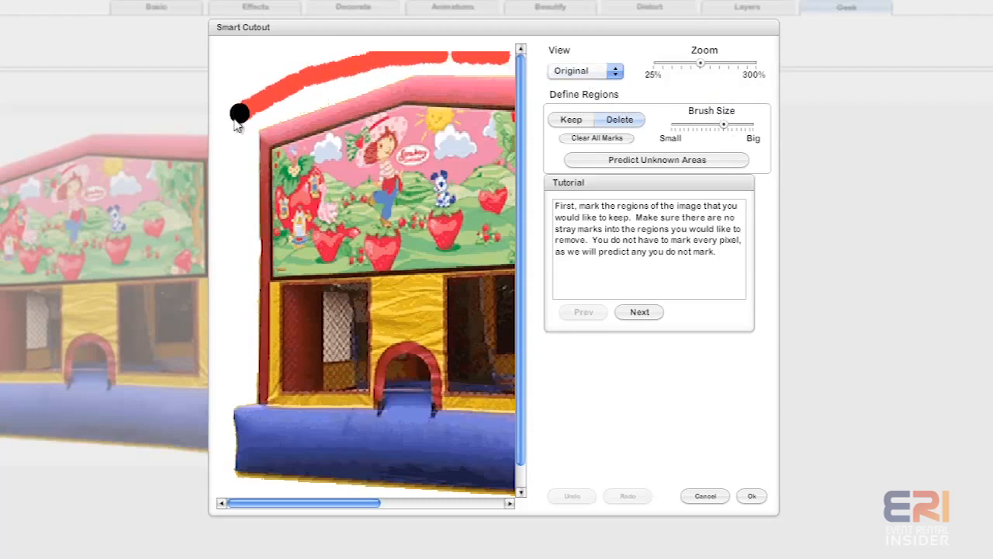
{"action": "left_click_drag", "start_coordinate": [241, 113], "coordinate": [349, 81]}
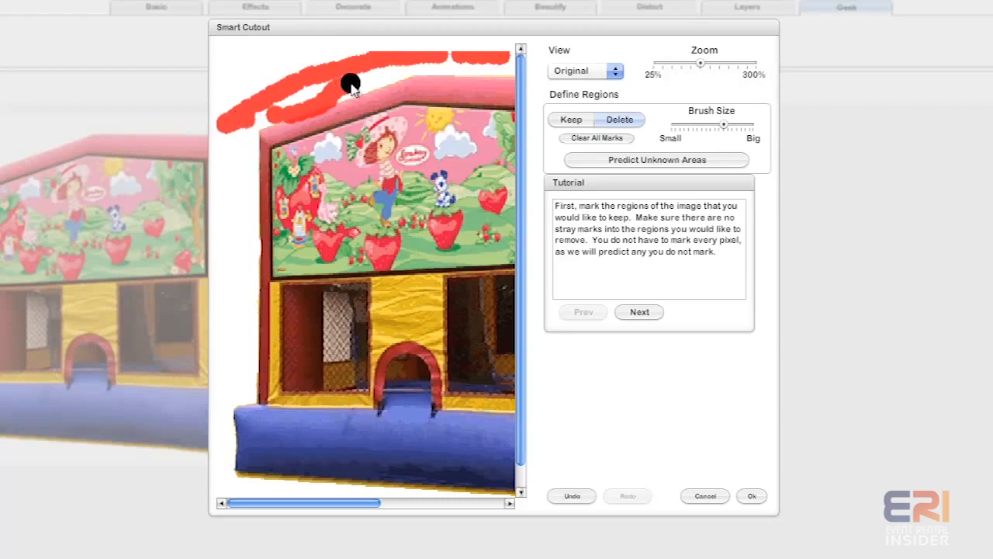
{"action": "left_click", "coordinate": [570, 496]}
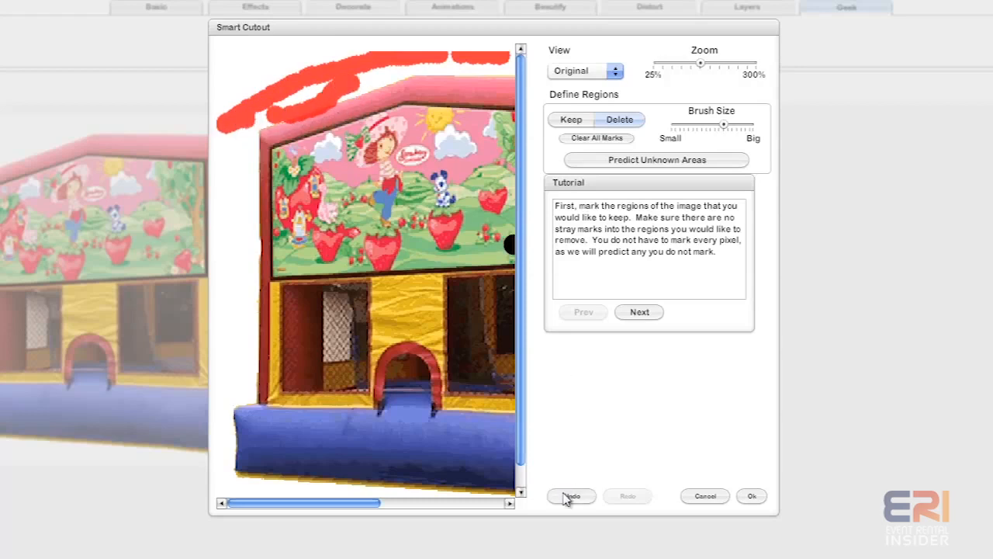
{"action": "left_click", "coordinate": [571, 496]}
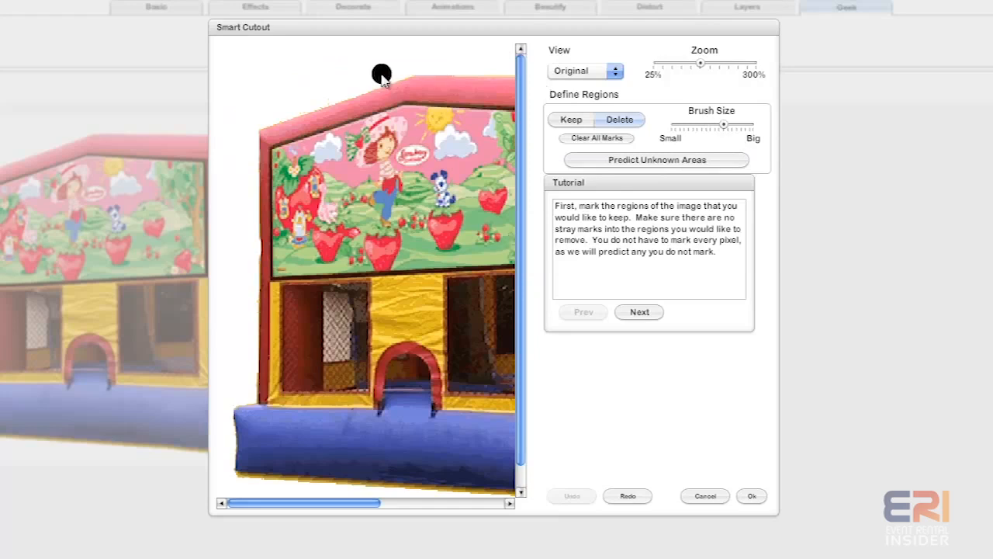
Step: Paint delete marks over the background left, above, and right of the bounce house
{"action": "left_click_drag", "start_coordinate": [381, 74], "coordinate": [235, 153]}
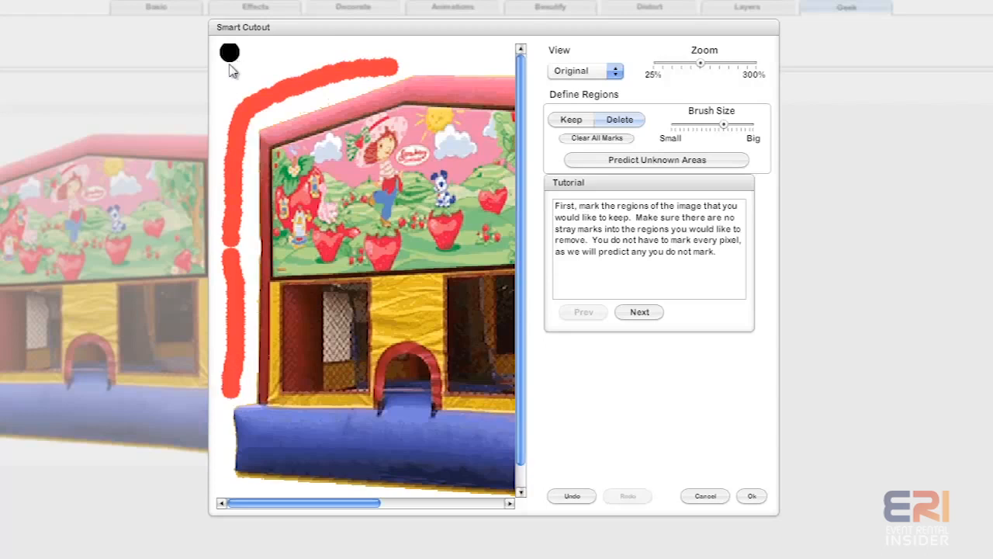
{"action": "left_click_drag", "start_coordinate": [233, 63], "coordinate": [497, 62]}
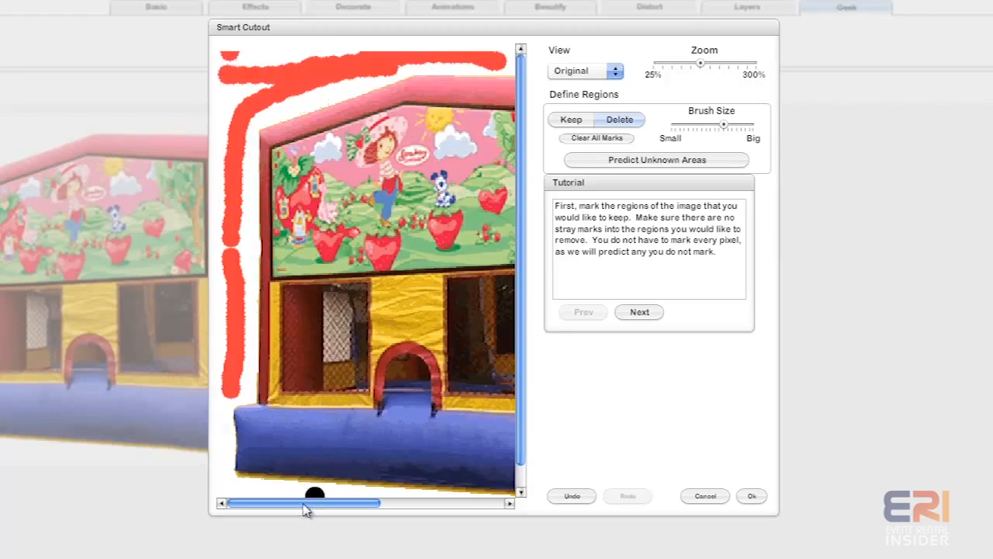
{"action": "left_click_drag", "start_coordinate": [314, 503], "coordinate": [434, 503]}
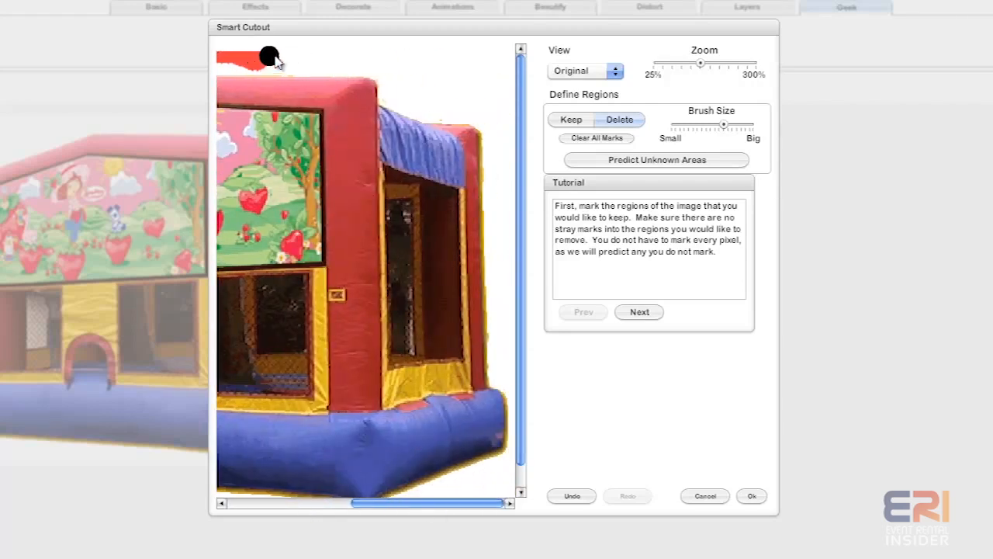
{"action": "left_click_drag", "start_coordinate": [268, 55], "coordinate": [501, 170]}
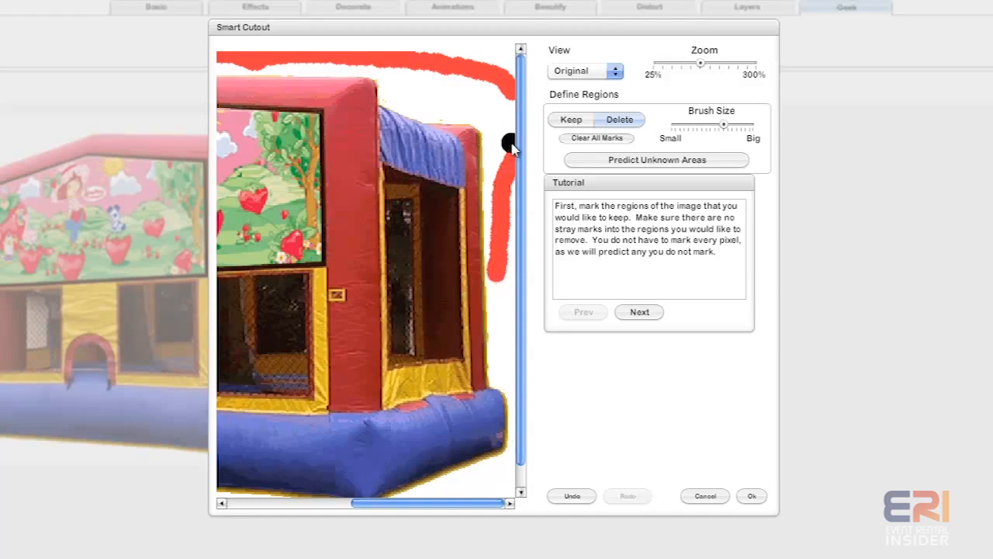
{"action": "left_click_drag", "start_coordinate": [511, 144], "coordinate": [435, 107]}
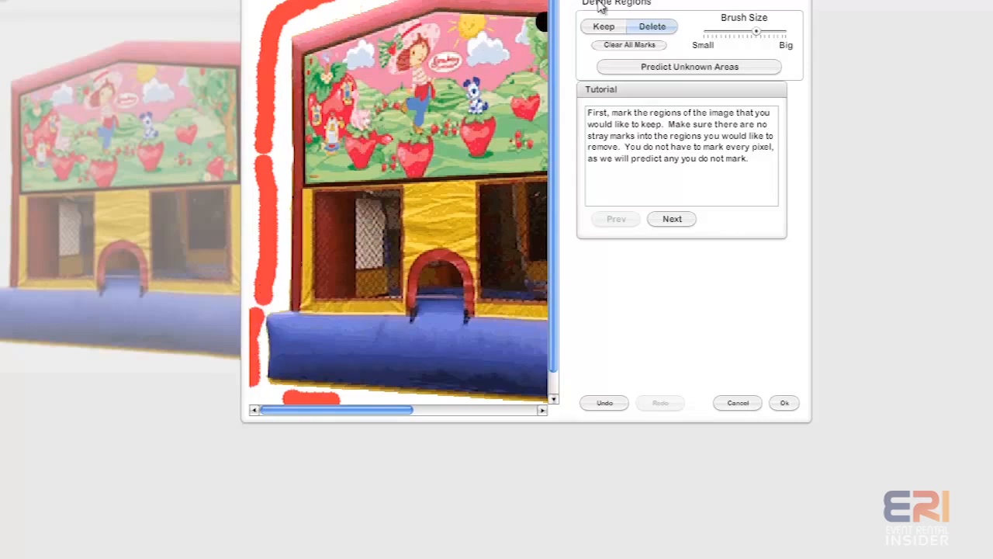
Step: Paint green keep strokes over the roof, left wall, base, right side and window
{"action": "left_click", "coordinate": [604, 27]}
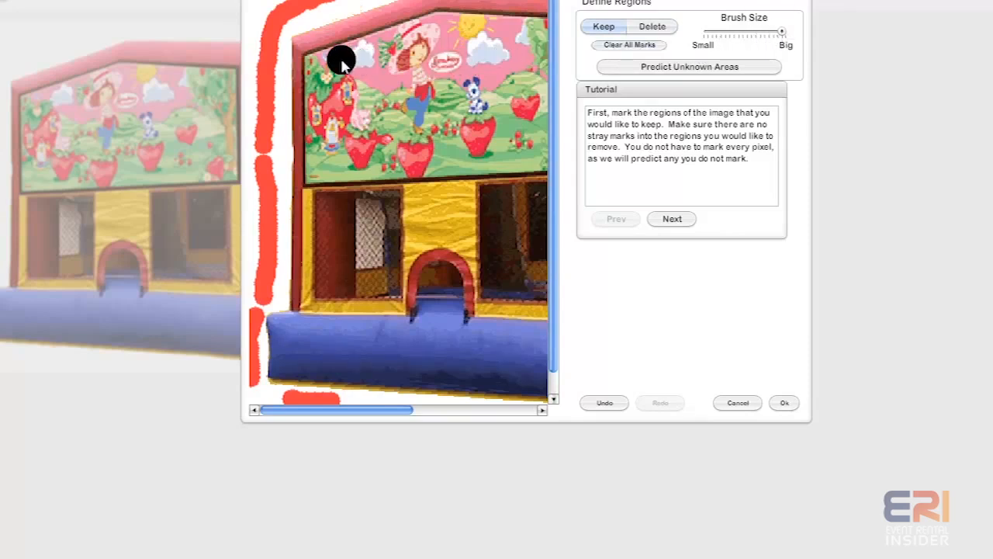
{"action": "left_click_drag", "start_coordinate": [341, 62], "coordinate": [395, 27]}
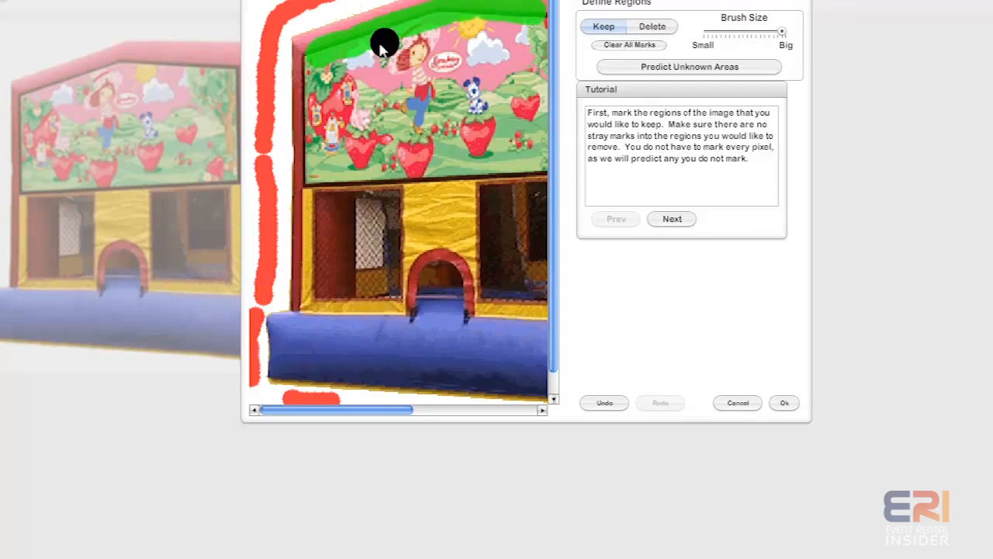
{"action": "mouse_move", "coordinate": [315, 77]}
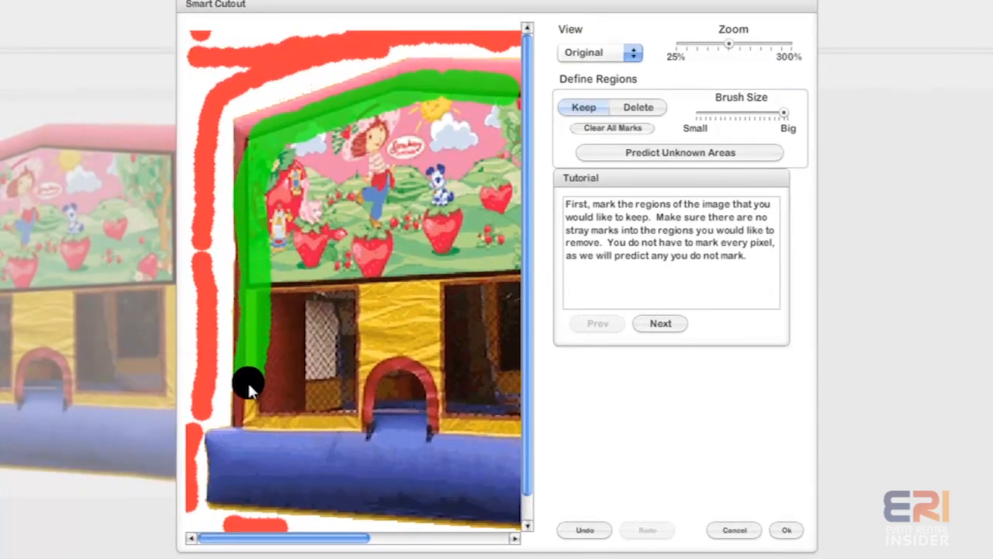
{"action": "left_click_drag", "start_coordinate": [248, 381], "coordinate": [249, 477]}
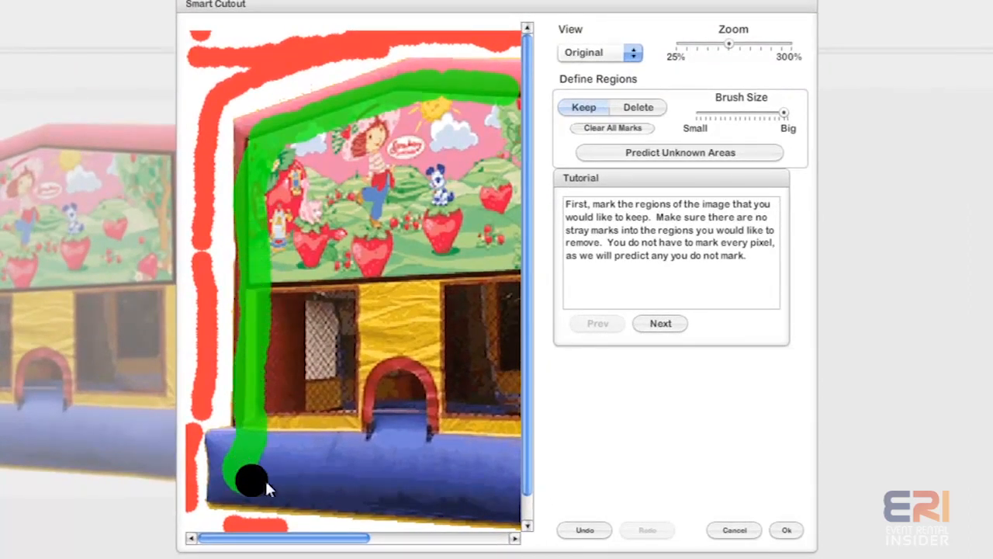
{"action": "left_click_drag", "start_coordinate": [256, 473], "coordinate": [439, 198]}
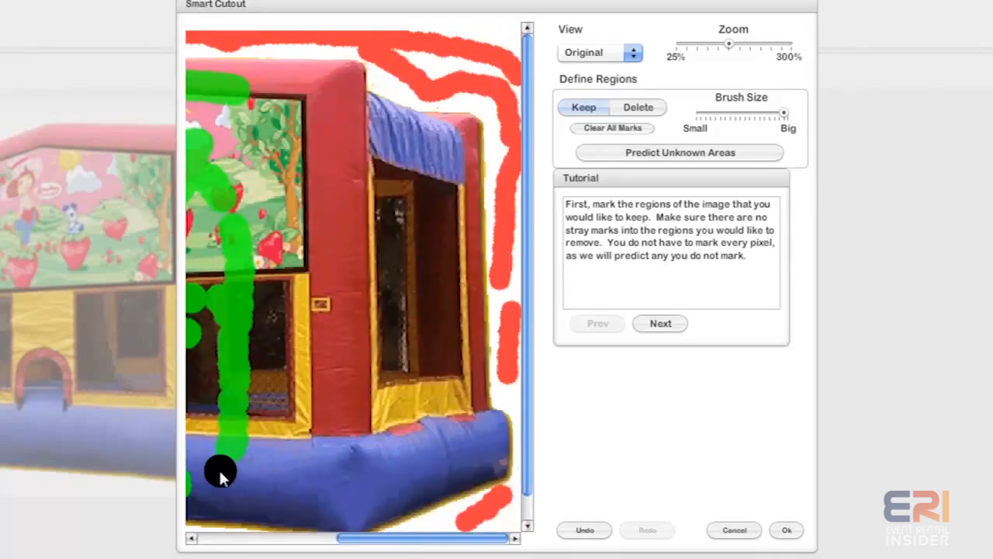
{"action": "left_click_drag", "start_coordinate": [221, 478], "coordinate": [474, 431]}
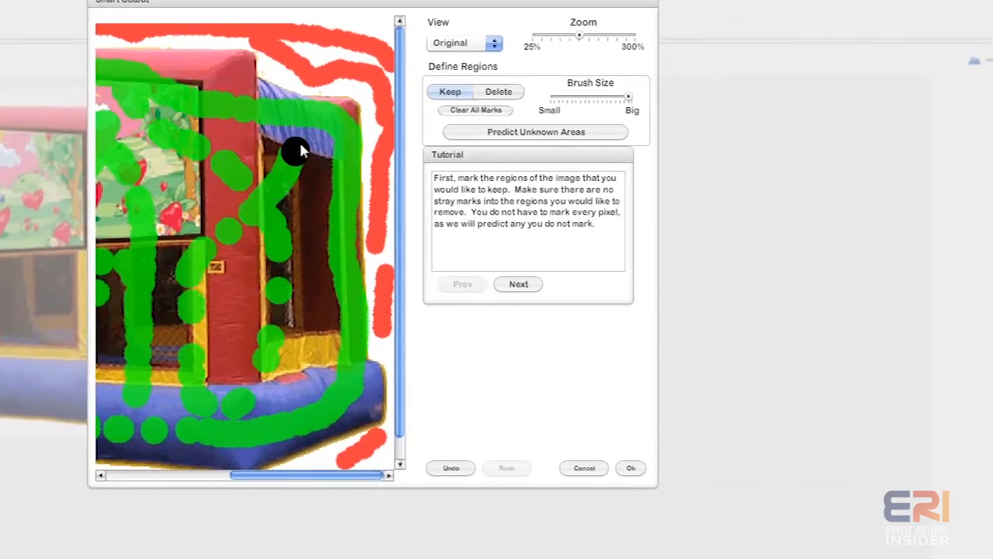
{"action": "left_click_drag", "start_coordinate": [303, 152], "coordinate": [311, 458]}
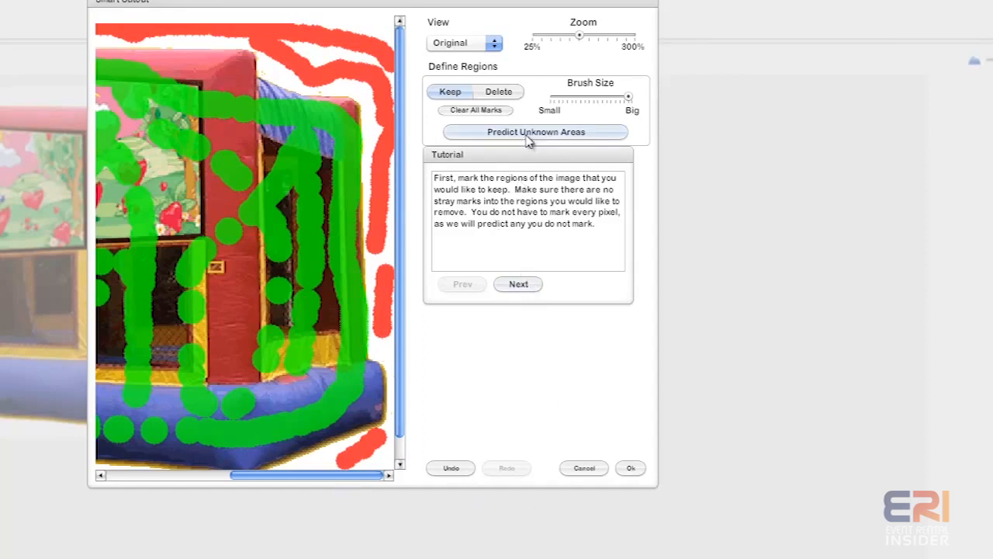
Step: Run Predict Unknown Areas to isolate the bounce house on transparency
{"action": "left_click", "coordinate": [536, 131]}
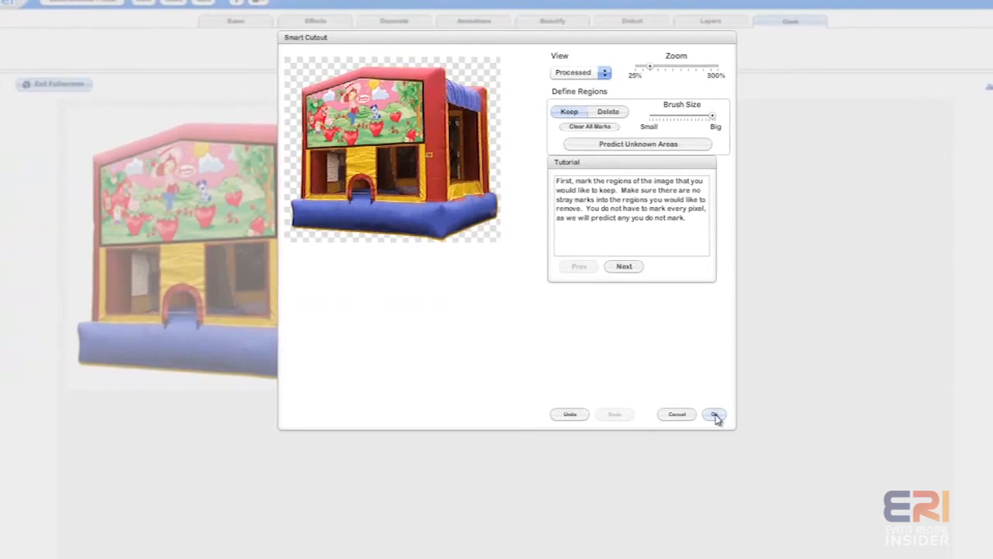
Step: Apply the Smart Cutout and open the Save To My Computer page
{"action": "left_click", "coordinate": [713, 414]}
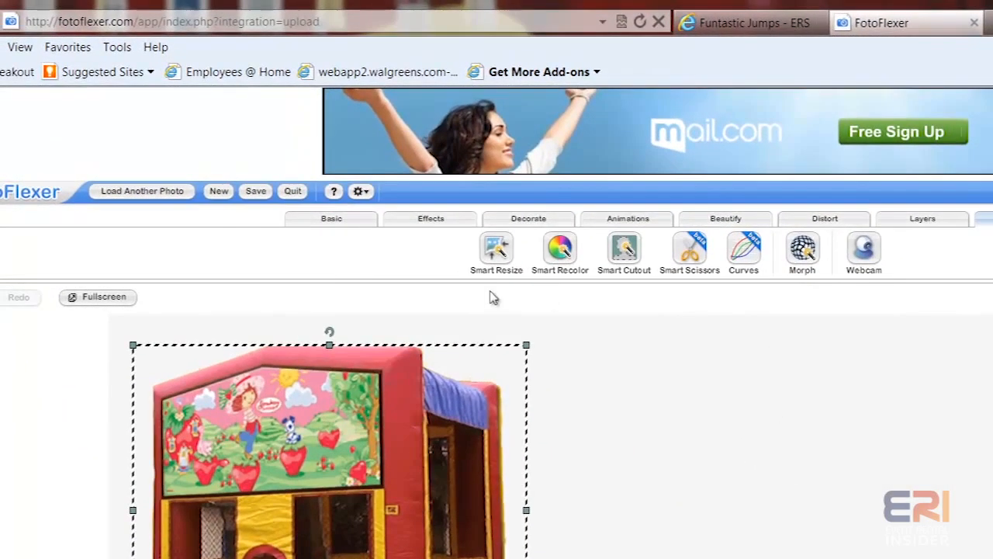
{"action": "left_click", "coordinate": [255, 191]}
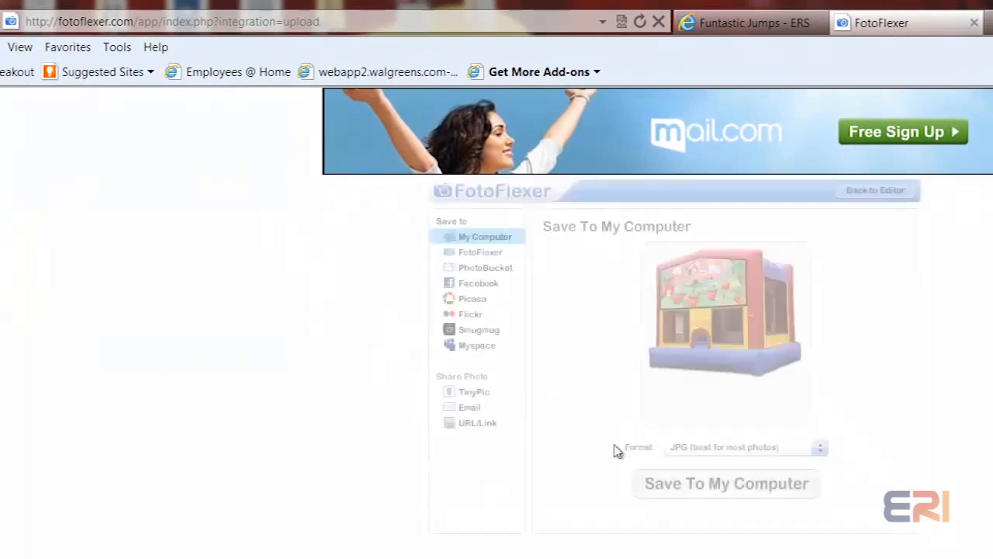